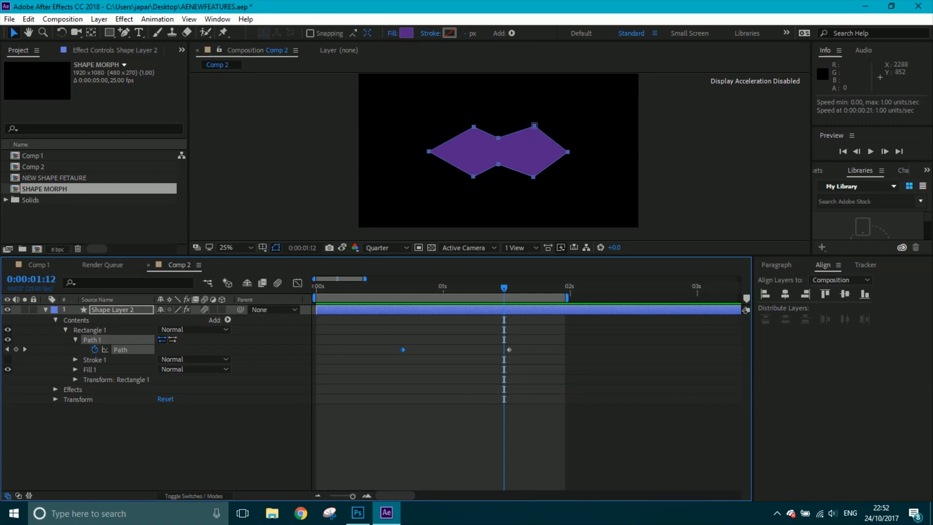
{"action": "mouse_move", "coordinate": [386, 444]}
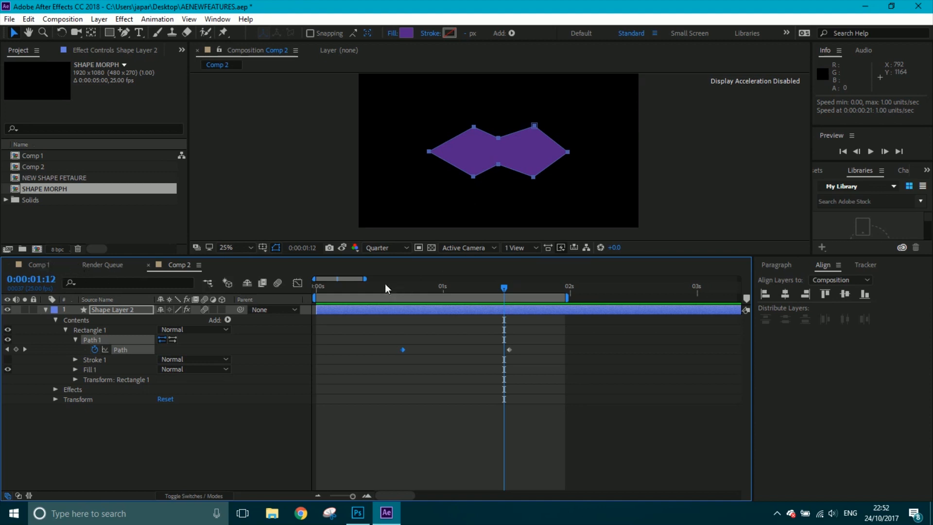
Preview Comp 1's null-driven morph and add a wiggle expression to Null 13's position.
{"action": "left_click", "coordinate": [377, 287]}
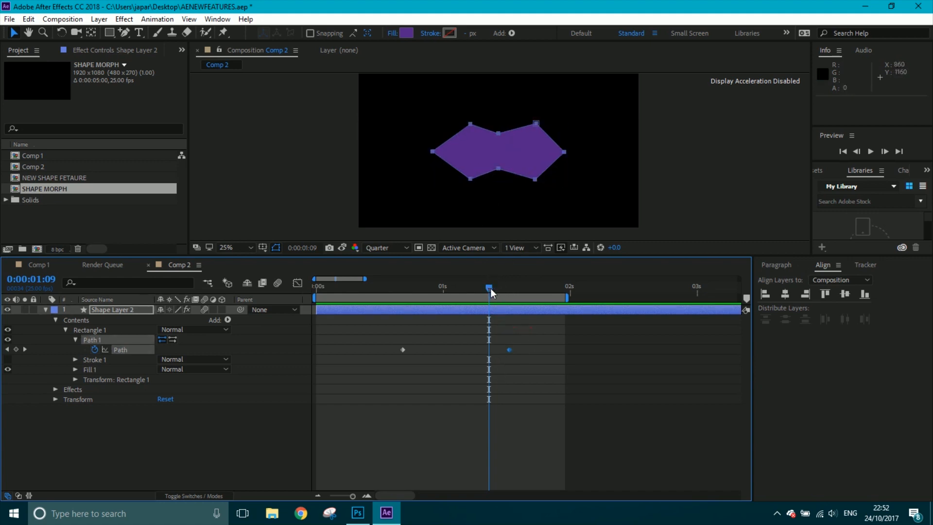
{"action": "left_click_drag", "start_coordinate": [489, 288], "coordinate": [524, 288]}
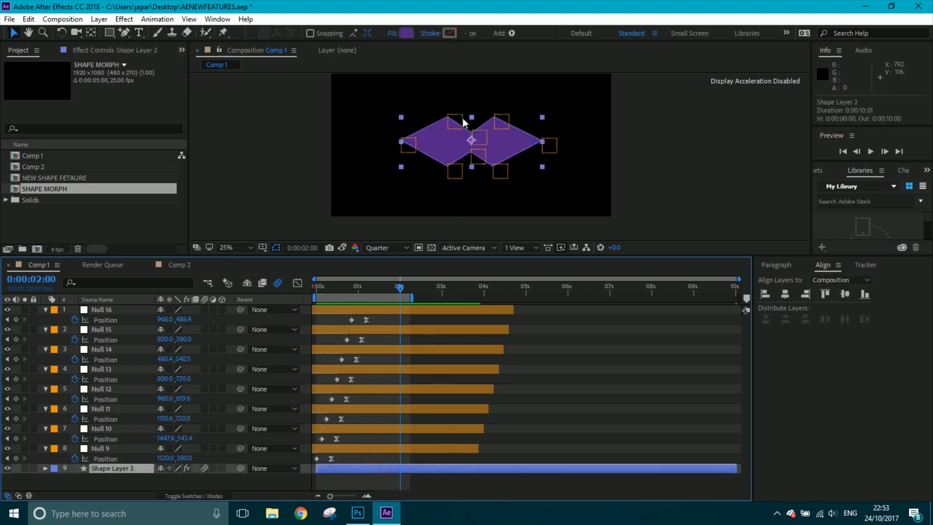
{"action": "mouse_move", "coordinate": [121, 487]}
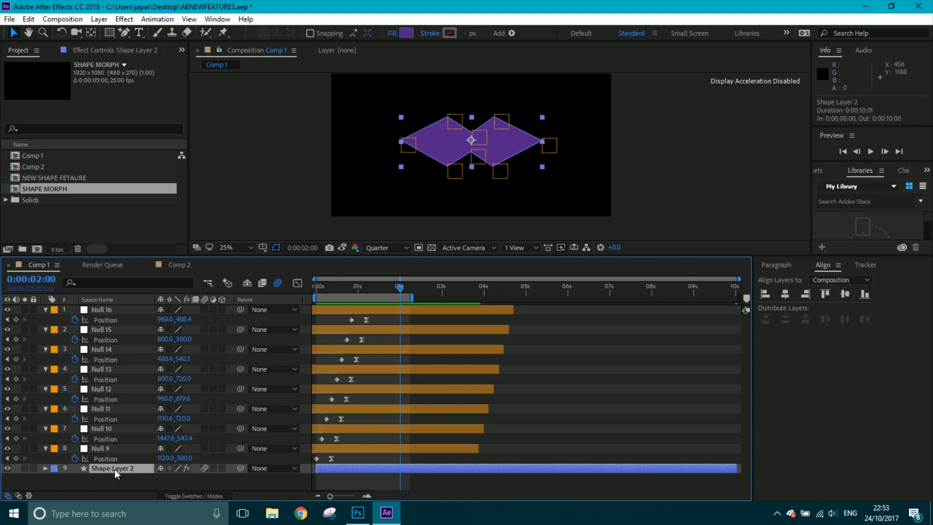
{"action": "mouse_move", "coordinate": [106, 454]}
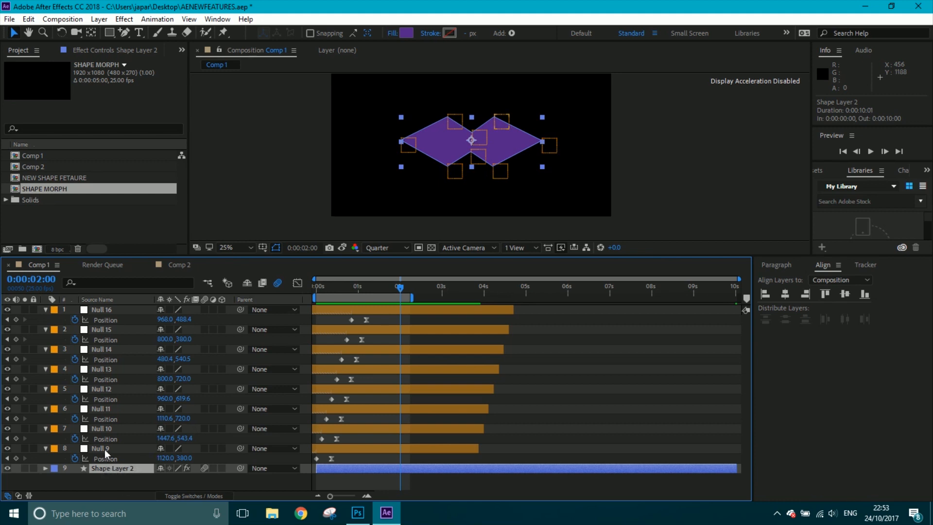
{"action": "mouse_move", "coordinate": [326, 455]}
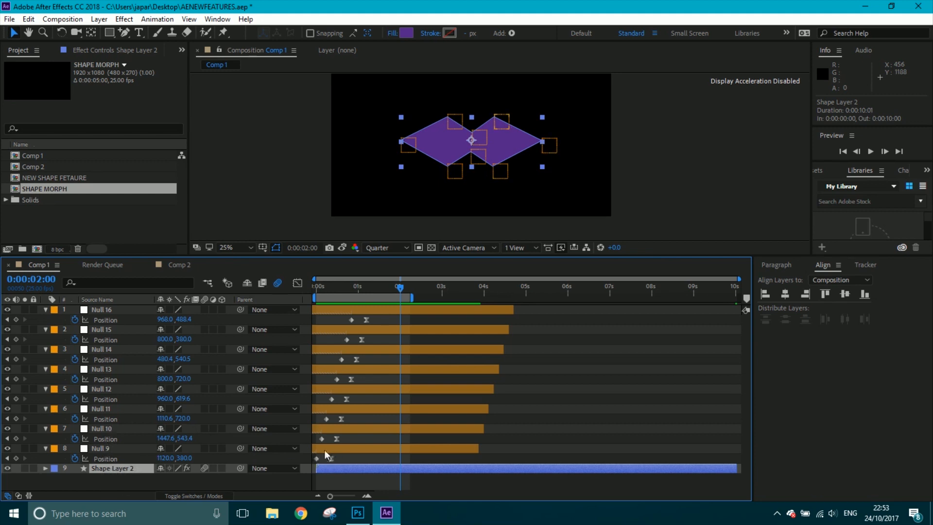
{"action": "left_click", "coordinate": [101, 408]}
{"action": "type", "text": "wiggle"}
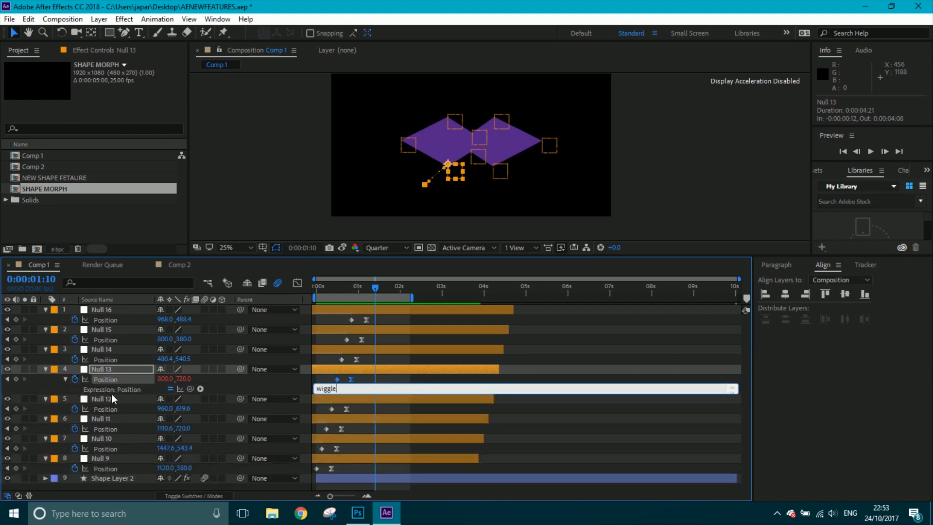
{"action": "type", "text": "(5,80)"}
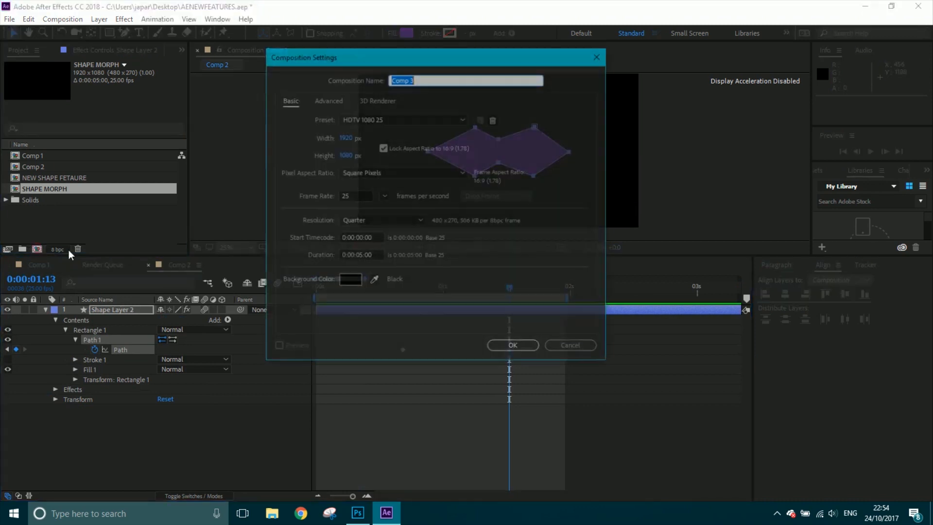
Create the 1920×1080 composition SHAPE MORPH and add a dark navy solid named BG.
{"action": "type", "text": "SHAPE MORPH"}
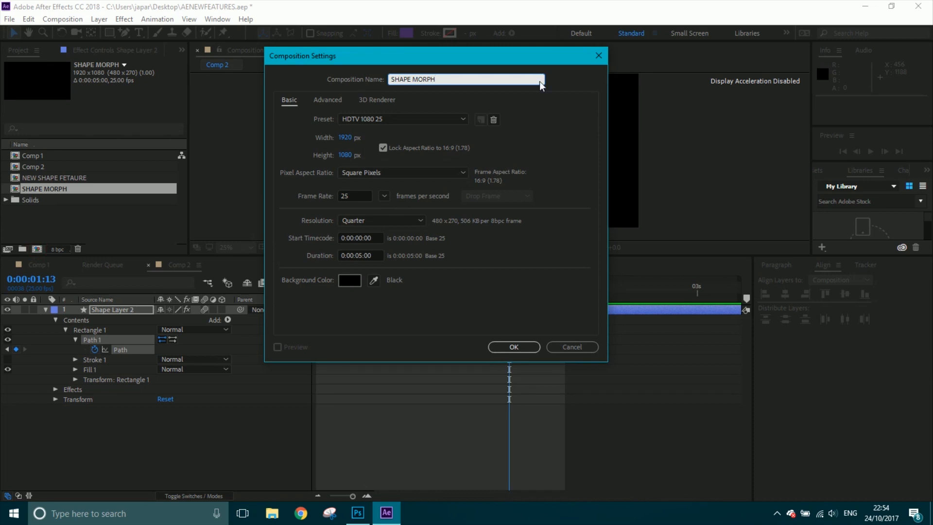
{"action": "mouse_move", "coordinate": [351, 148]}
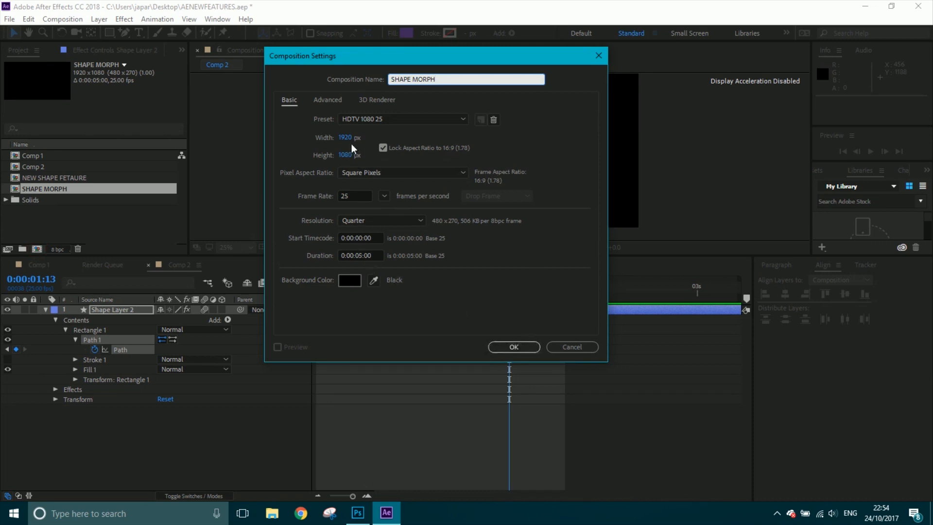
{"action": "left_click", "coordinate": [513, 347]}
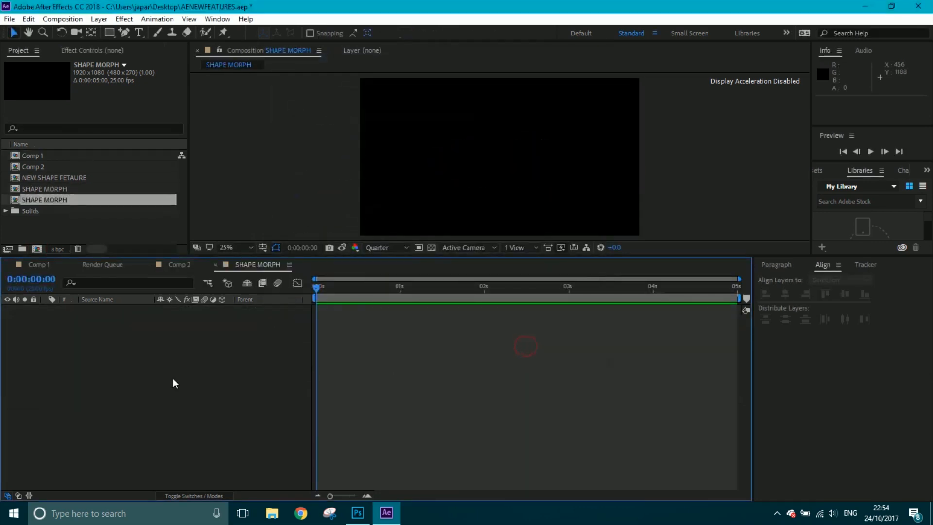
{"action": "right_click", "coordinate": [176, 383]}
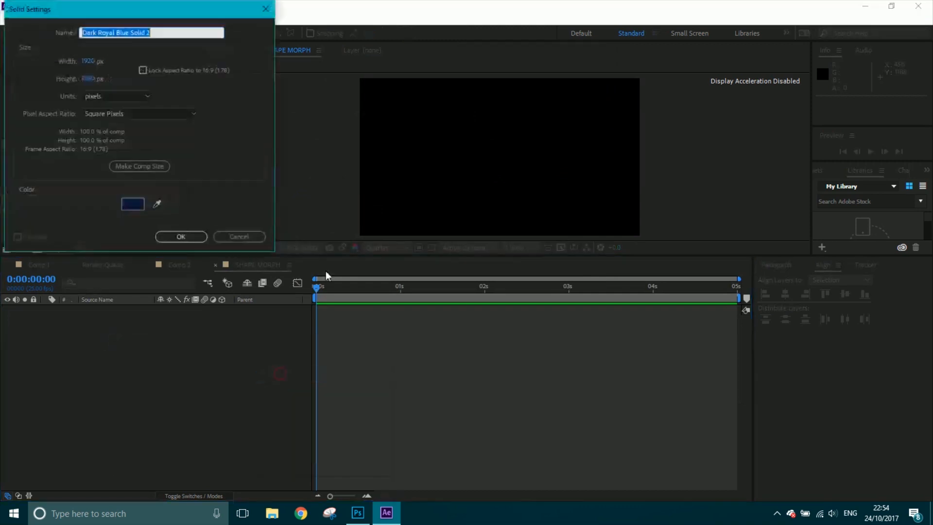
{"action": "type", "text": "B"}
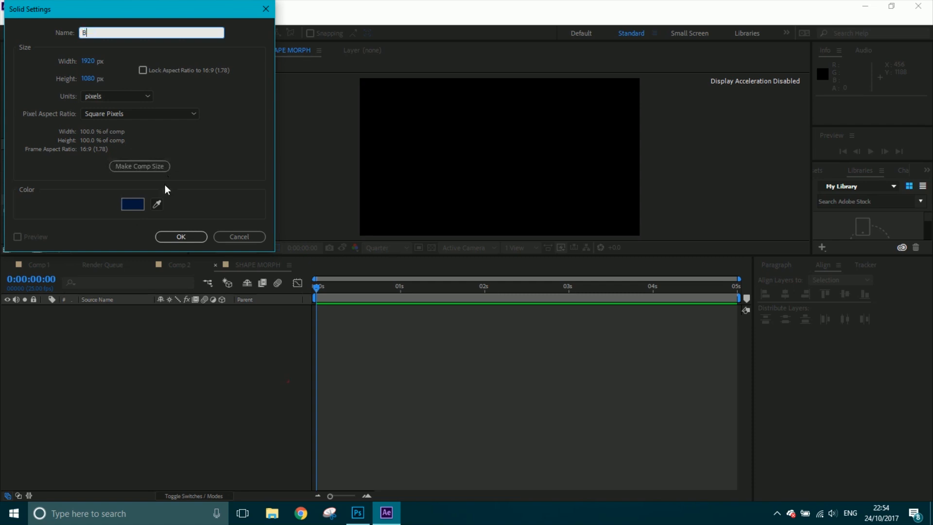
{"action": "left_click", "coordinate": [181, 237]}
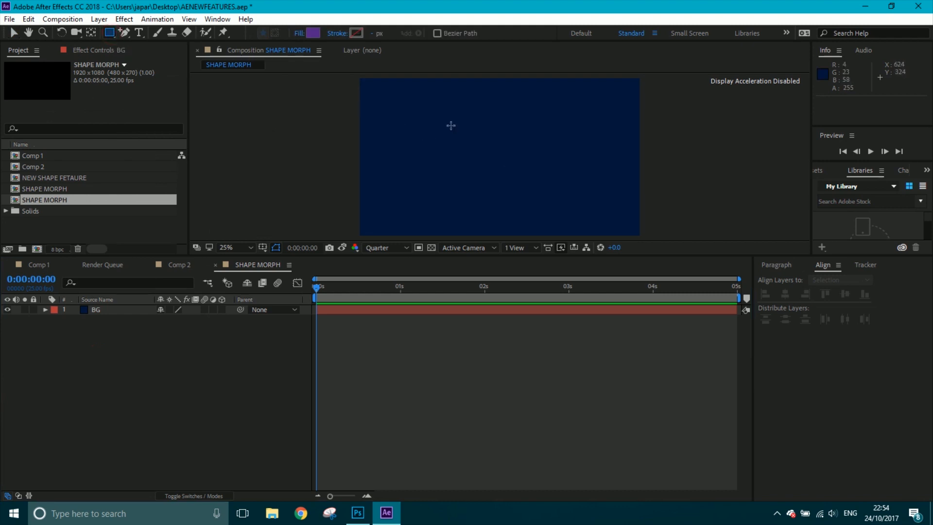
Draw a purple square and rename its shape layer SHAPE MORPH.
{"action": "left_click_drag", "start_coordinate": [450, 125], "coordinate": [538, 214]}
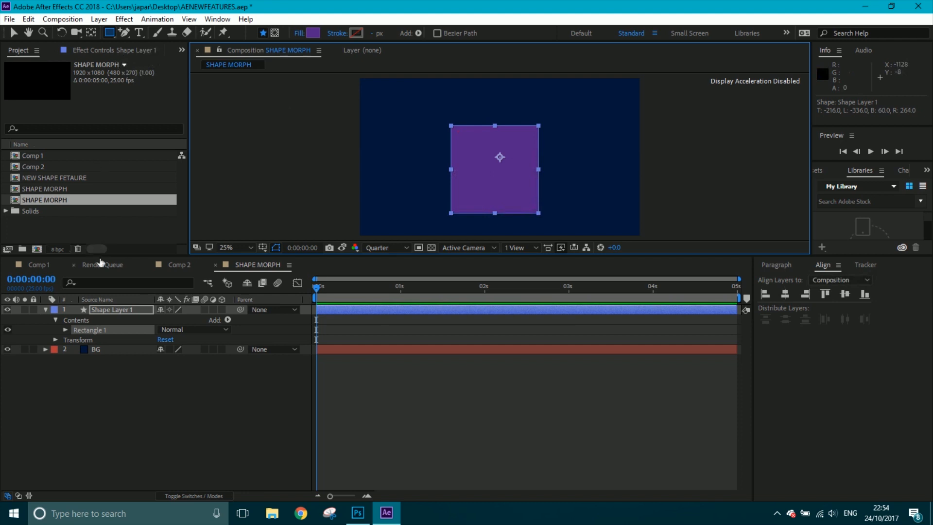
{"action": "double_click", "coordinate": [113, 309]}
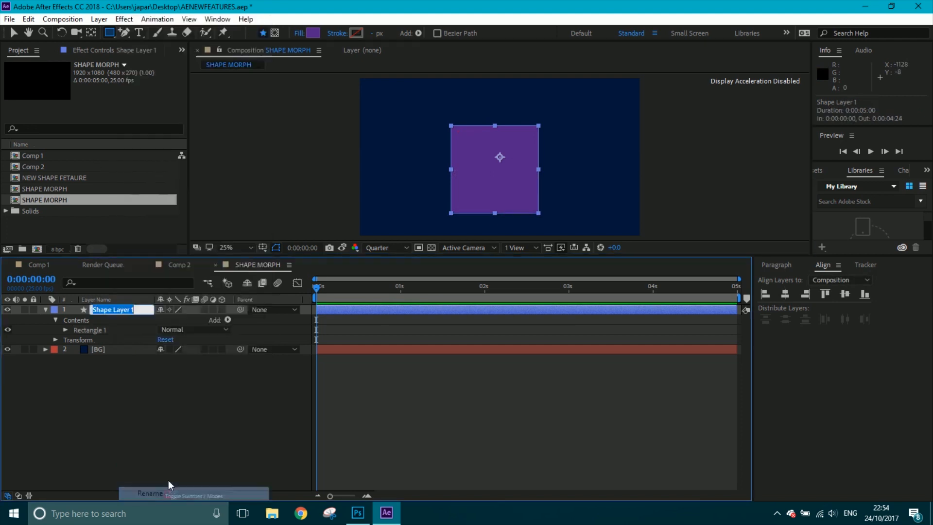
{"action": "type", "text": "SHAPE MORPH"}
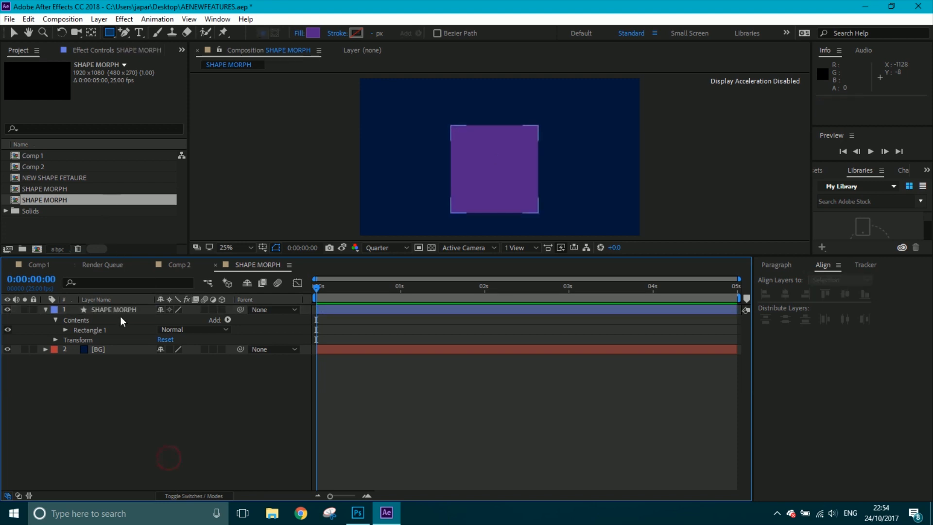
{"action": "left_click", "coordinate": [112, 309]}
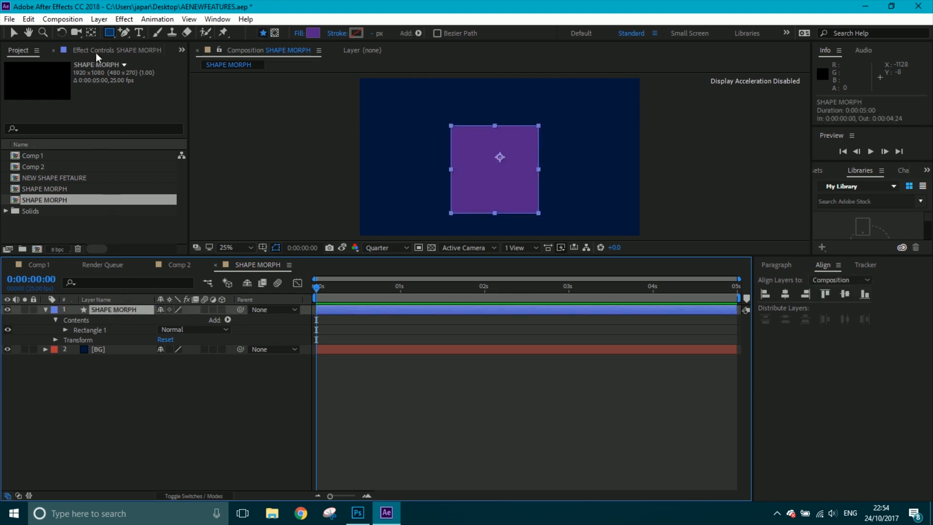
{"action": "mouse_move", "coordinate": [91, 33]}
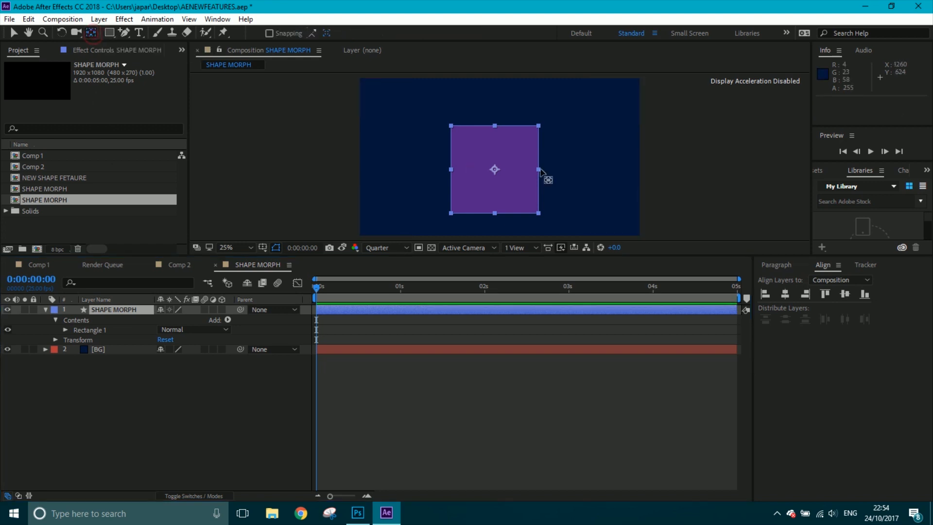
Centre the square horizontally and vertically with the Align panel.
{"action": "left_click", "coordinate": [784, 293]}
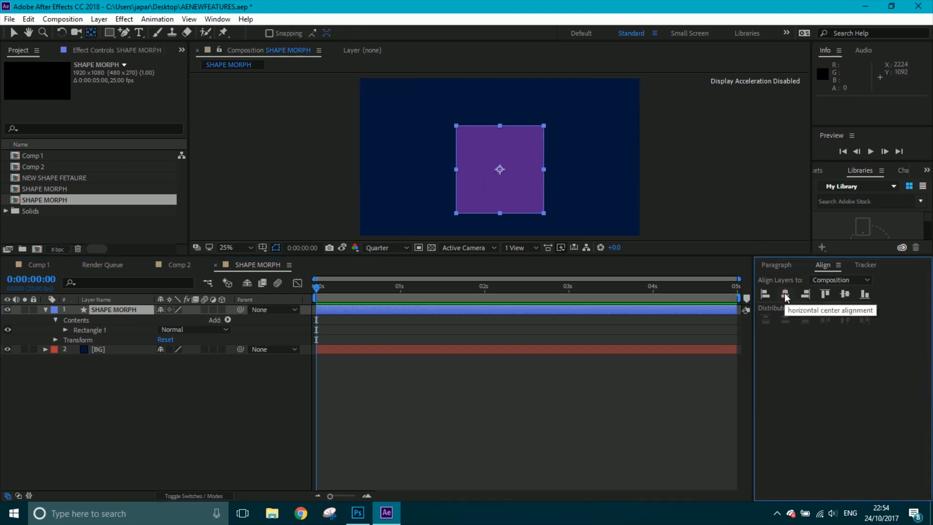
{"action": "left_click", "coordinate": [844, 294]}
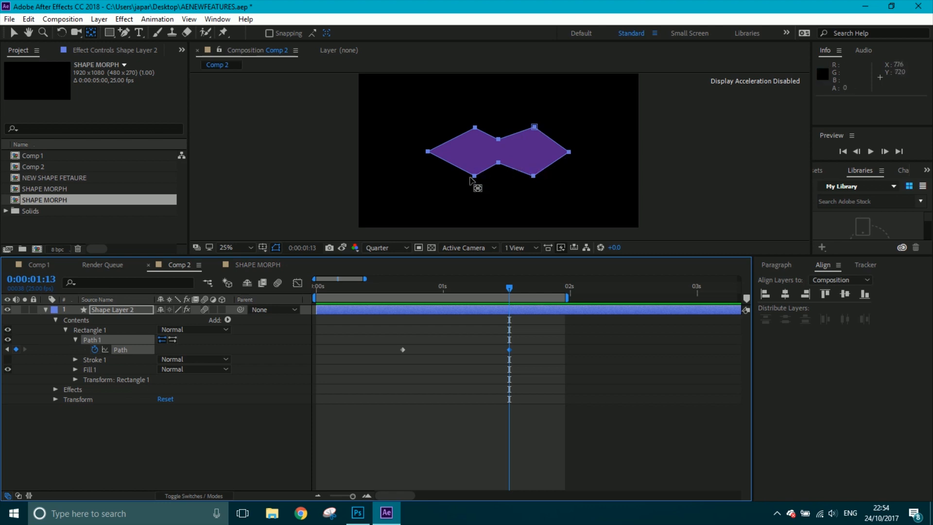
{"action": "left_click_drag", "start_coordinate": [508, 288], "coordinate": [341, 288]}
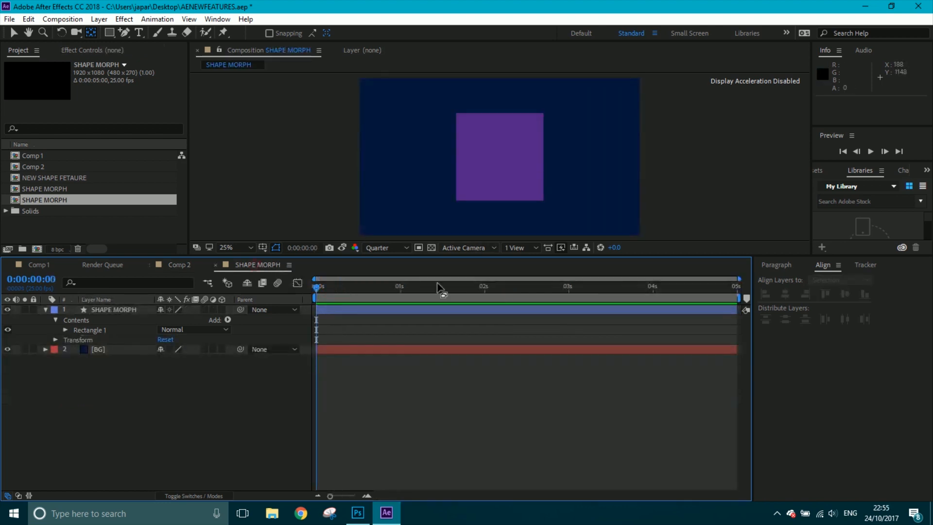
Convert Rectangle 1 to an editable Bezier path and reveal its Path 1 property.
{"action": "left_click", "coordinate": [113, 309]}
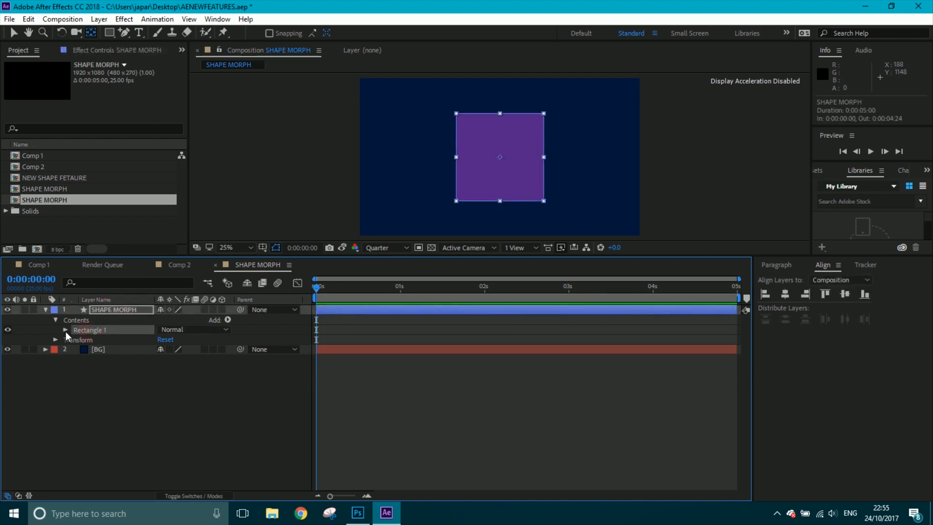
{"action": "left_click", "coordinate": [66, 329]}
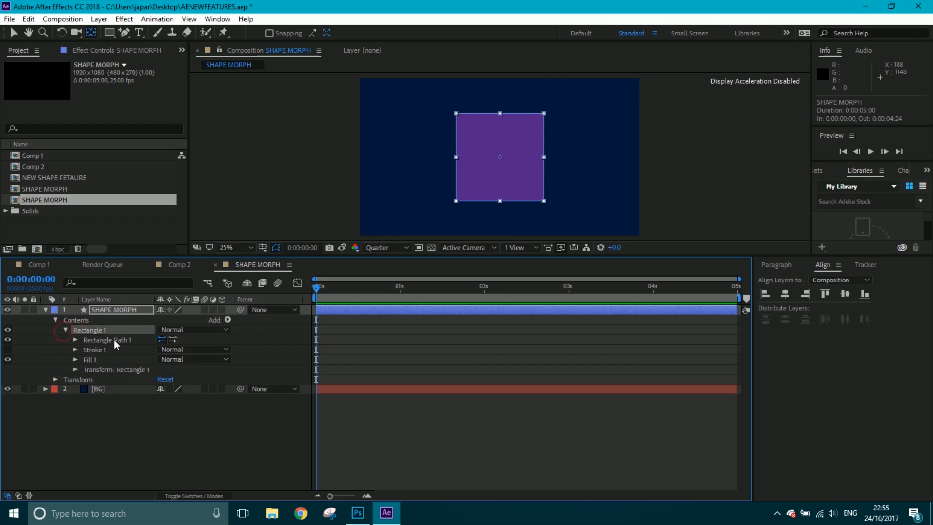
{"action": "right_click", "coordinate": [106, 340]}
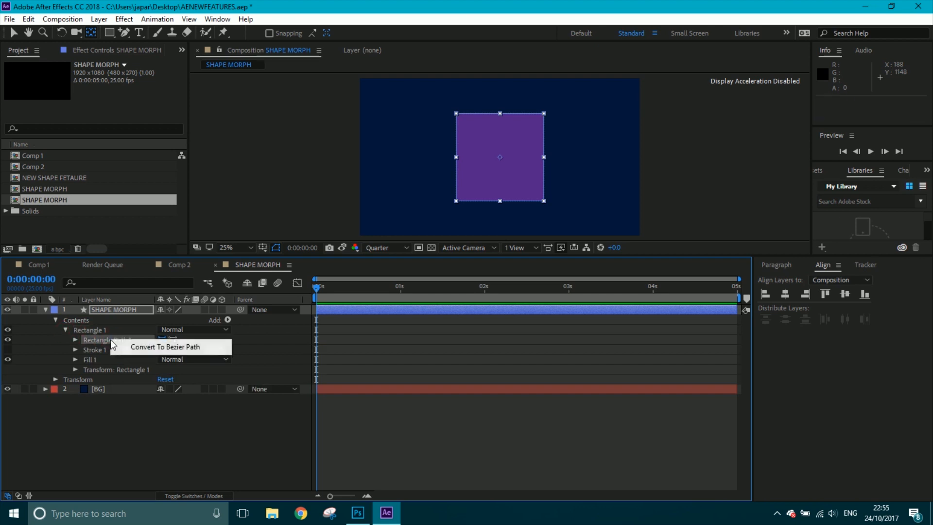
{"action": "left_click", "coordinate": [165, 346]}
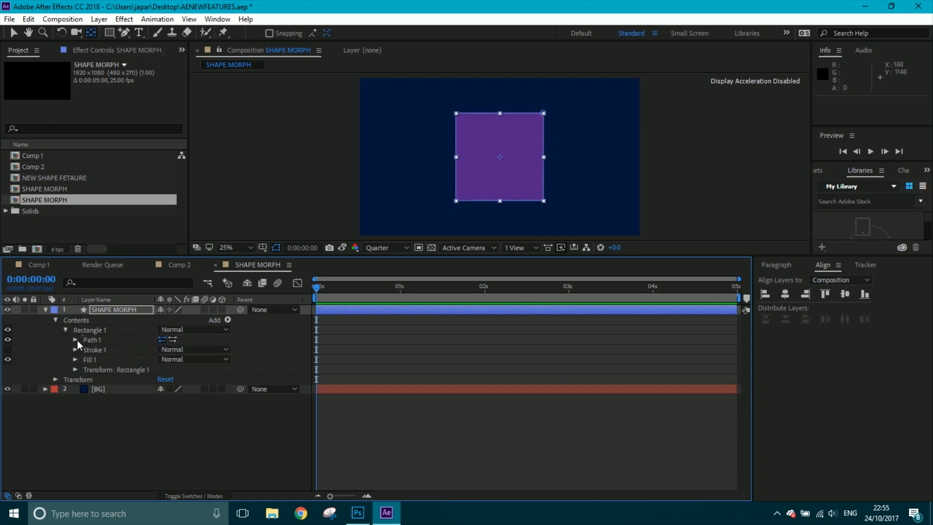
{"action": "left_click", "coordinate": [76, 340]}
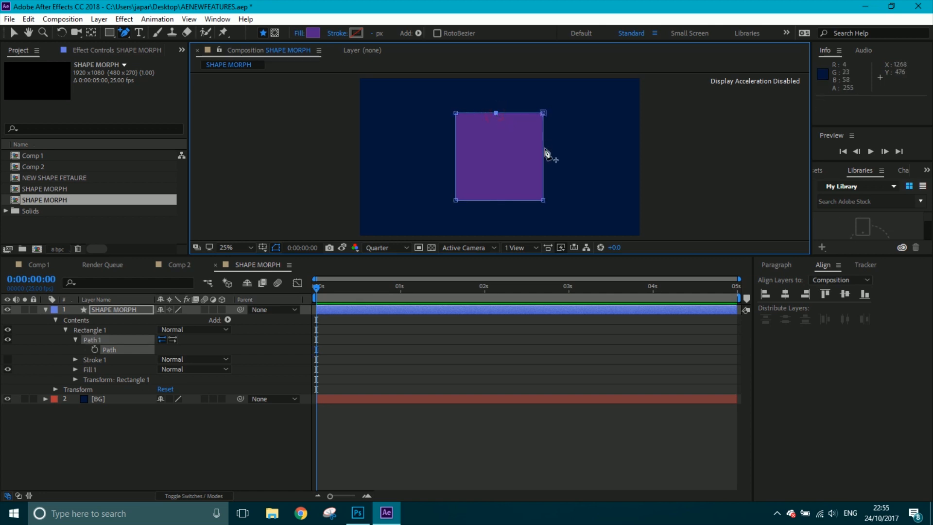
{"action": "mouse_move", "coordinate": [502, 205]}
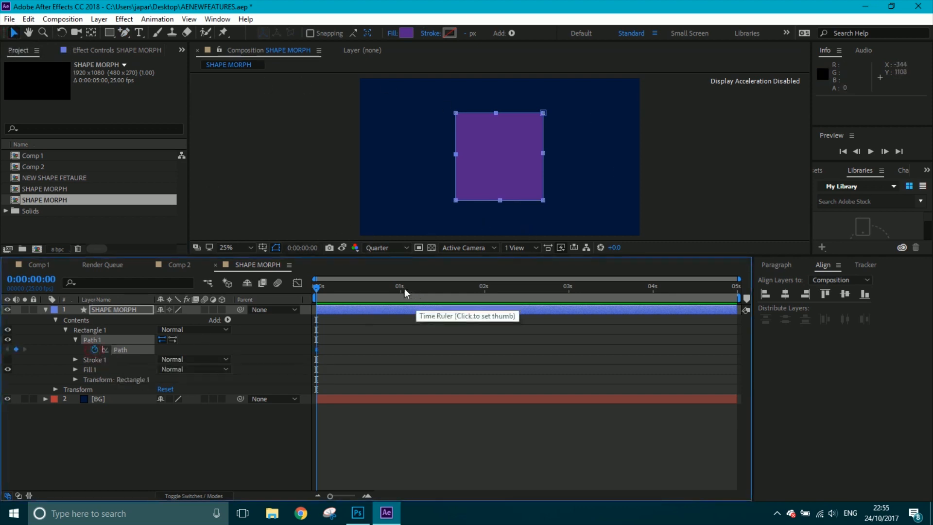
{"action": "left_click", "coordinate": [389, 285]}
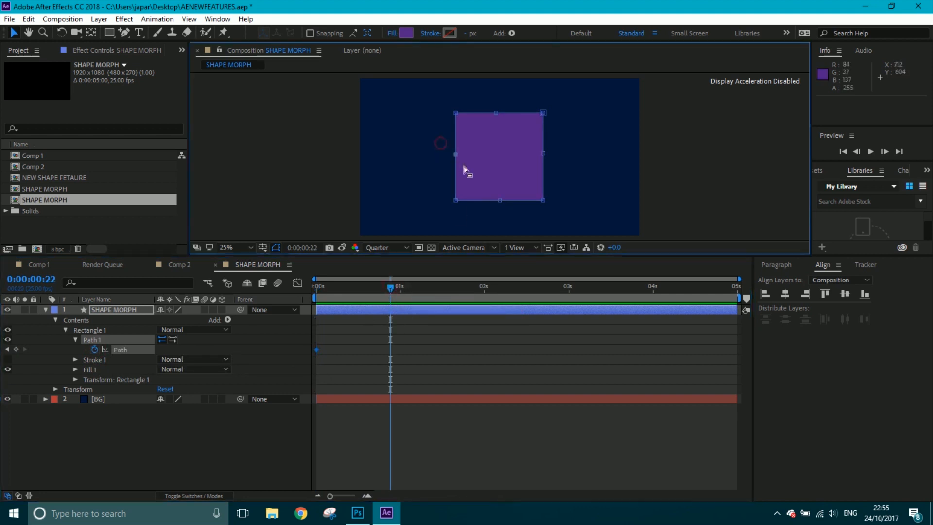
{"action": "left_click_drag", "start_coordinate": [456, 112], "coordinate": [475, 143]}
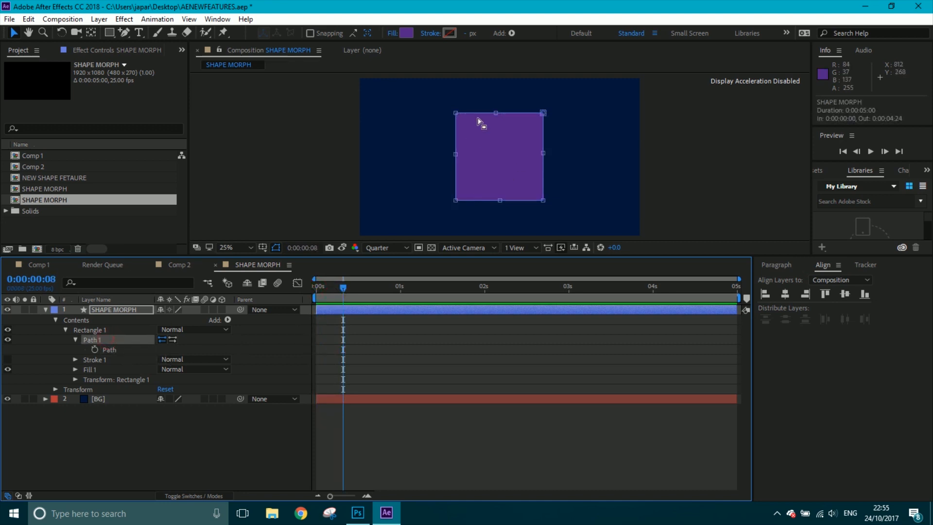
{"action": "mouse_move", "coordinate": [293, 130]}
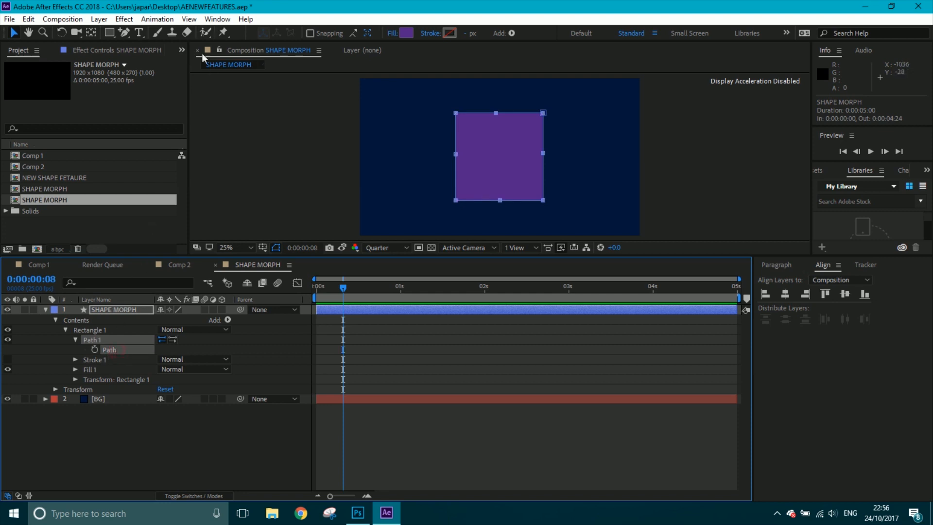
Run Create Nulls From Paths.jsx with Points Follow Nulls to make eight path-point nulls.
{"action": "left_click", "coordinate": [217, 19]}
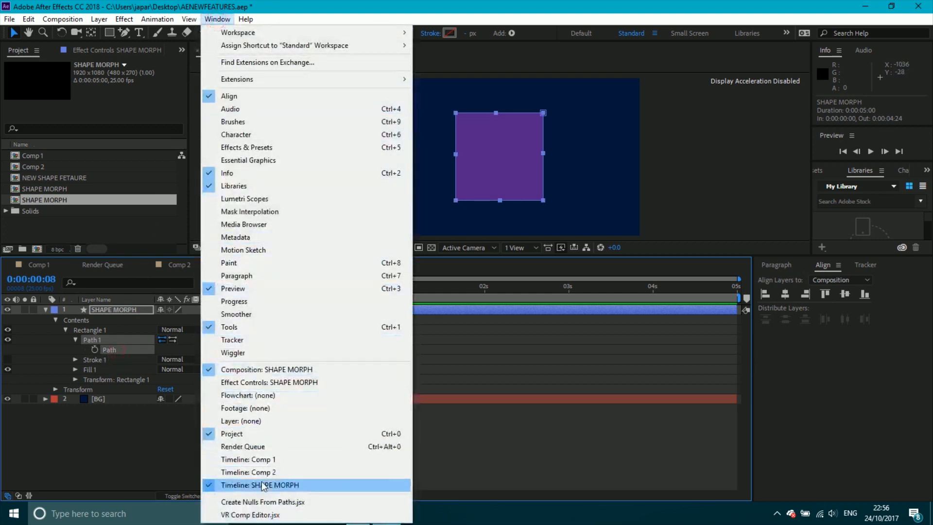
{"action": "left_click", "coordinate": [264, 502]}
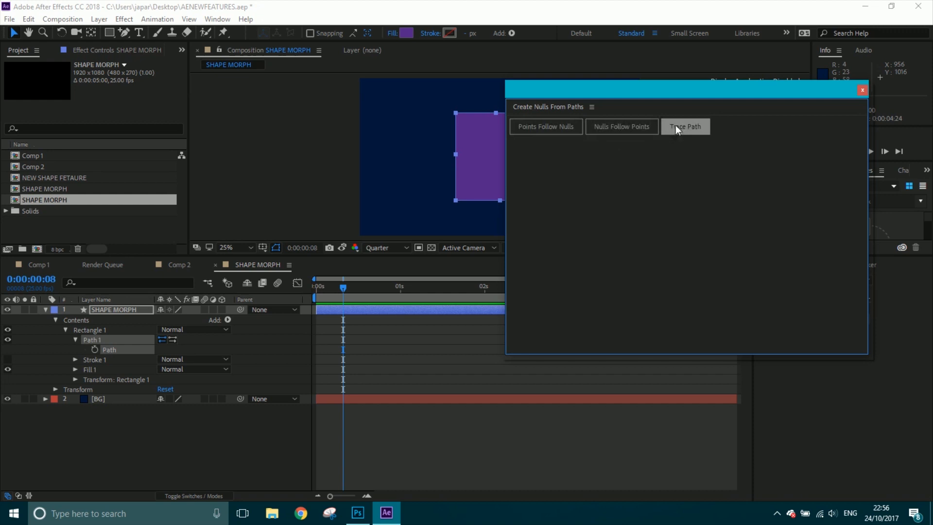
{"action": "mouse_move", "coordinate": [620, 126]}
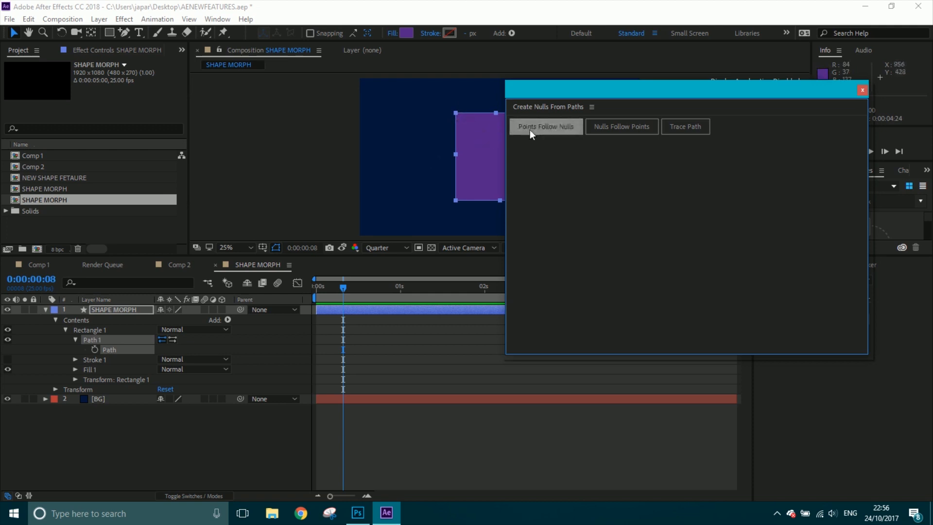
{"action": "mouse_move", "coordinate": [685, 126]}
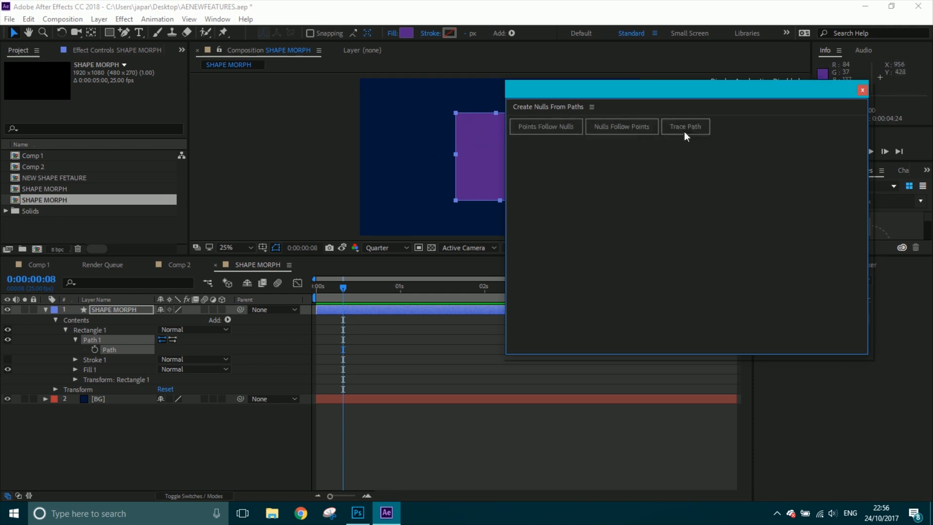
{"action": "mouse_move", "coordinate": [546, 189]}
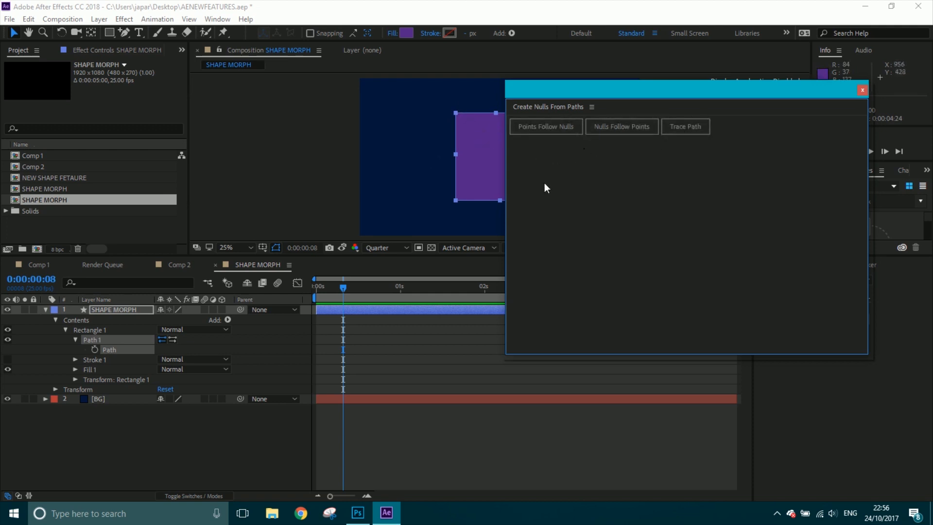
{"action": "mouse_move", "coordinate": [493, 255]}
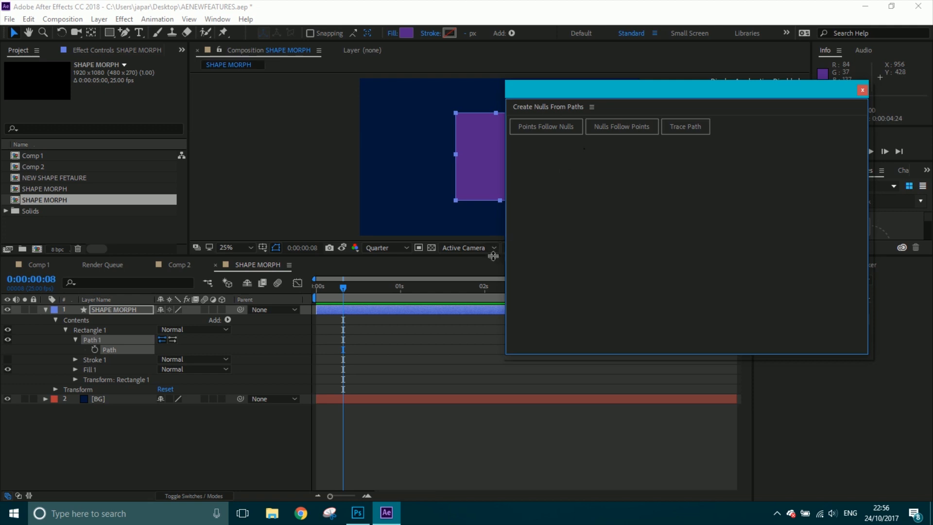
{"action": "mouse_move", "coordinate": [558, 115]}
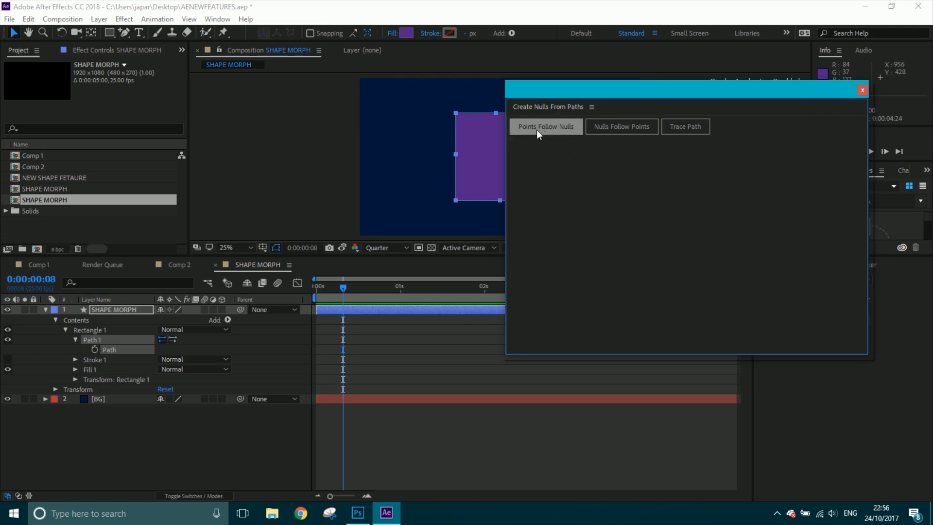
{"action": "mouse_move", "coordinate": [457, 117]}
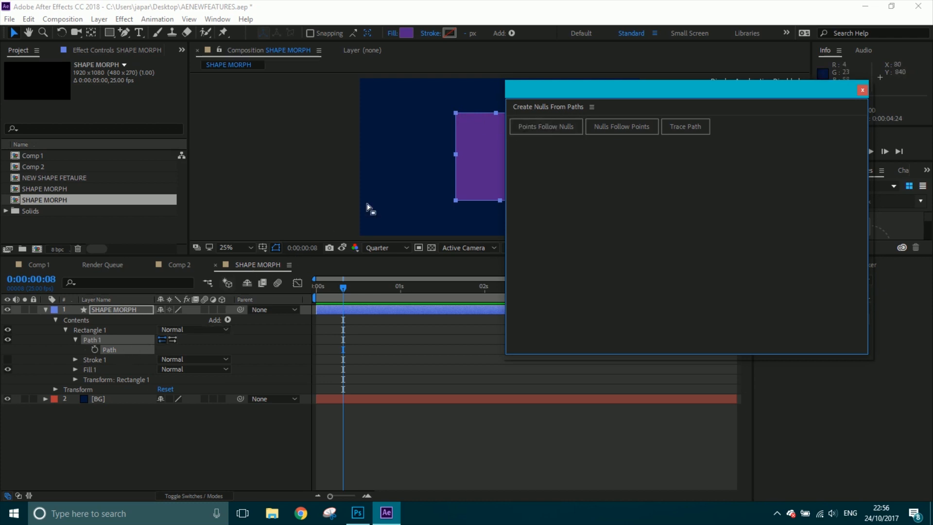
{"action": "left_click", "coordinate": [544, 126]}
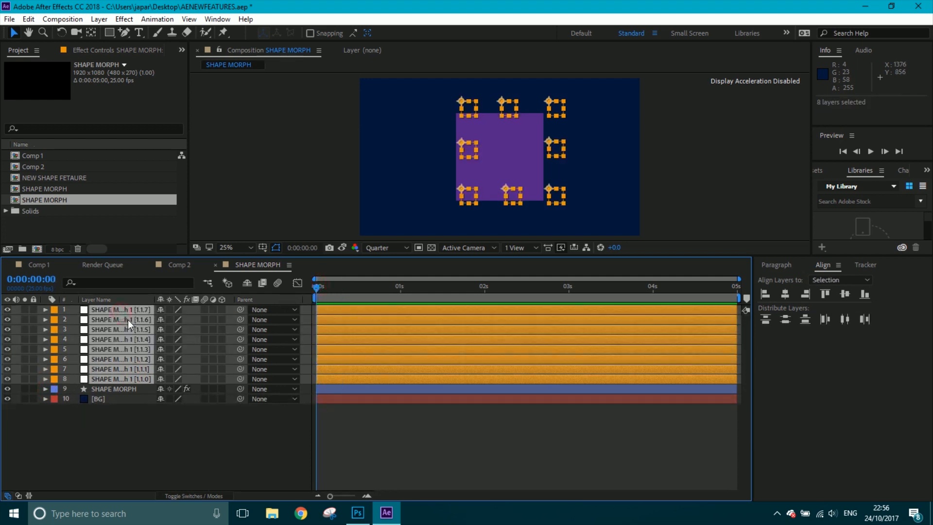
Keyframe Position on all eight nulls and move to frame 10.
{"action": "key", "text": "p"}
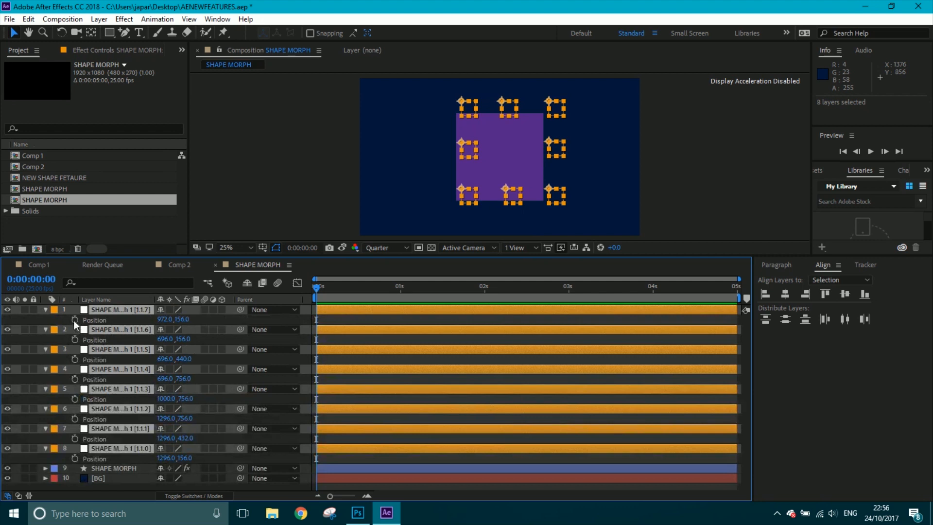
{"action": "left_click", "coordinate": [75, 320]}
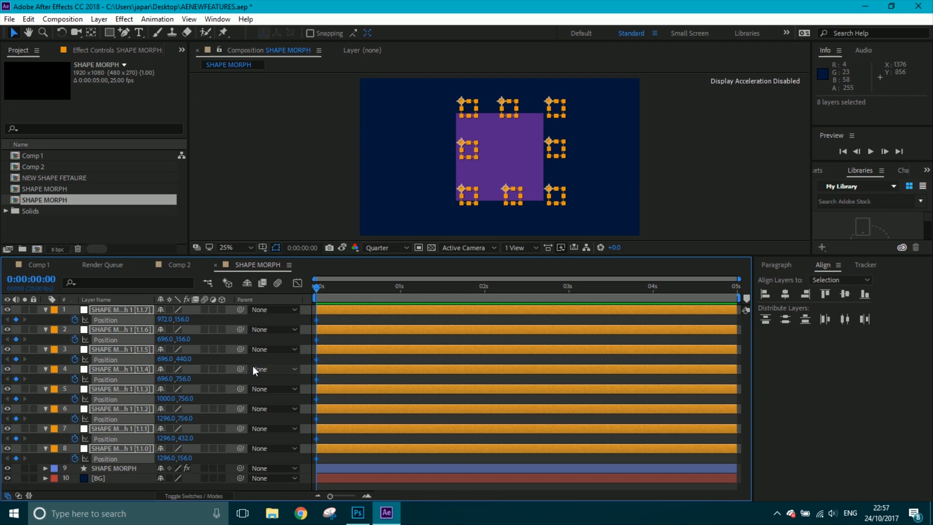
{"action": "left_click", "coordinate": [350, 286]}
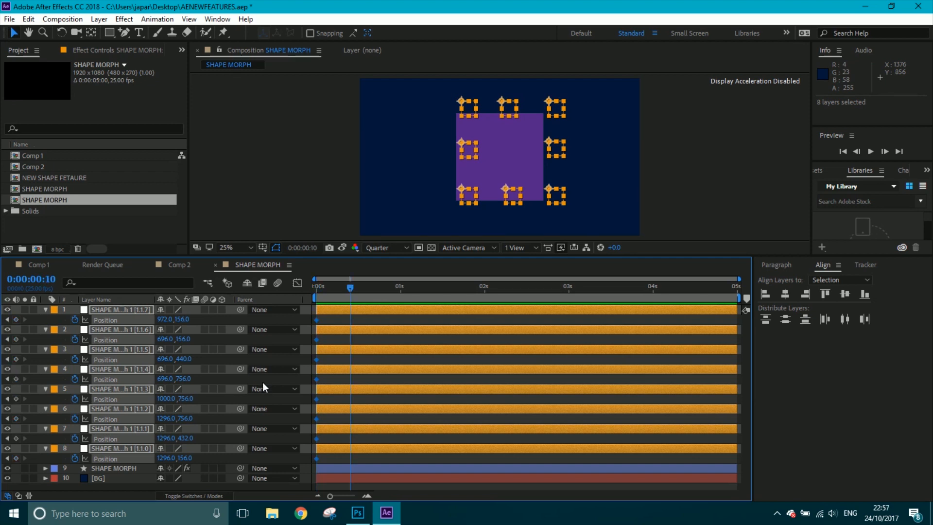
{"action": "left_click", "coordinate": [177, 265]}
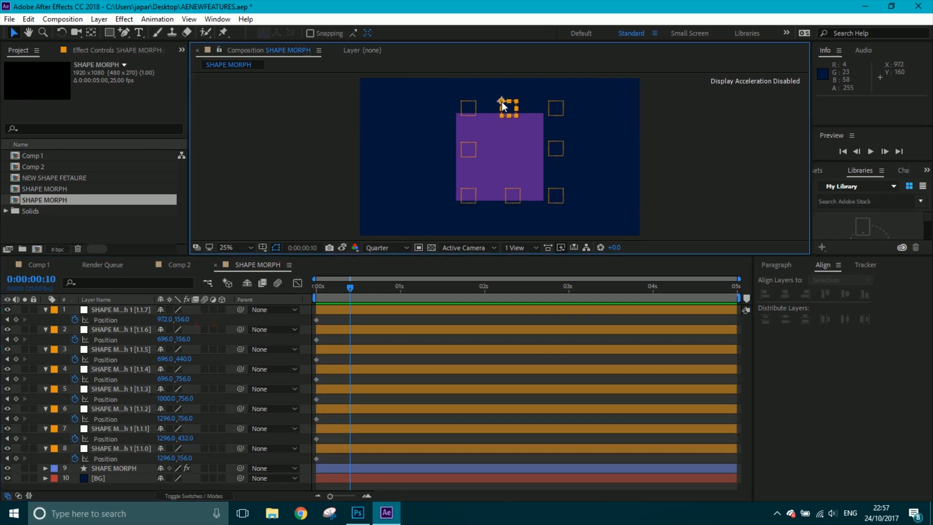
Pinch the top and bottom midpoint nulls inward and push the left-middle null outward.
{"action": "left_click_drag", "start_coordinate": [502, 101], "coordinate": [503, 119]}
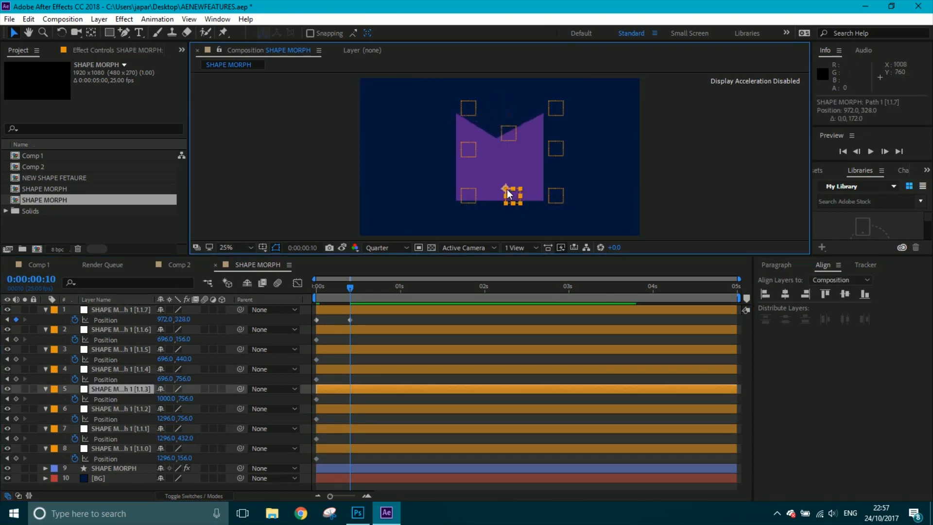
{"action": "left_click_drag", "start_coordinate": [510, 194], "coordinate": [510, 187]}
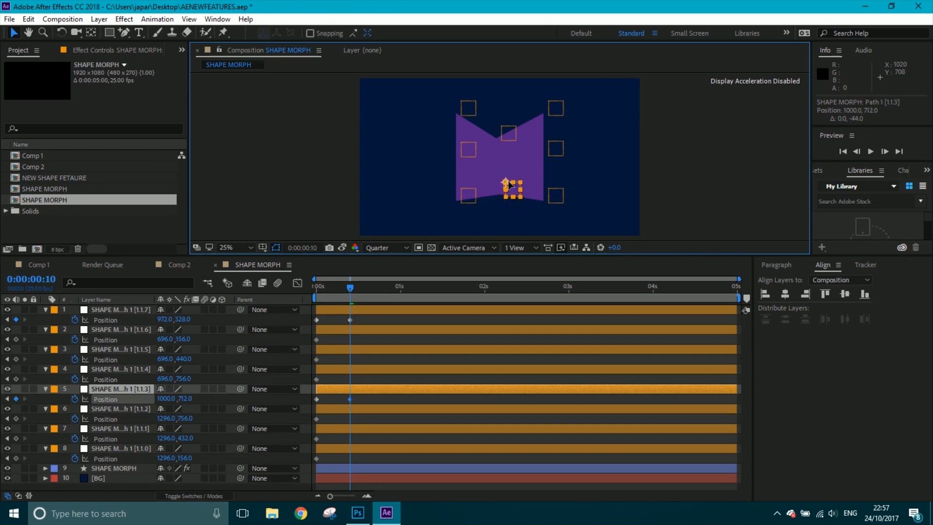
{"action": "left_click_drag", "start_coordinate": [513, 189], "coordinate": [505, 176]}
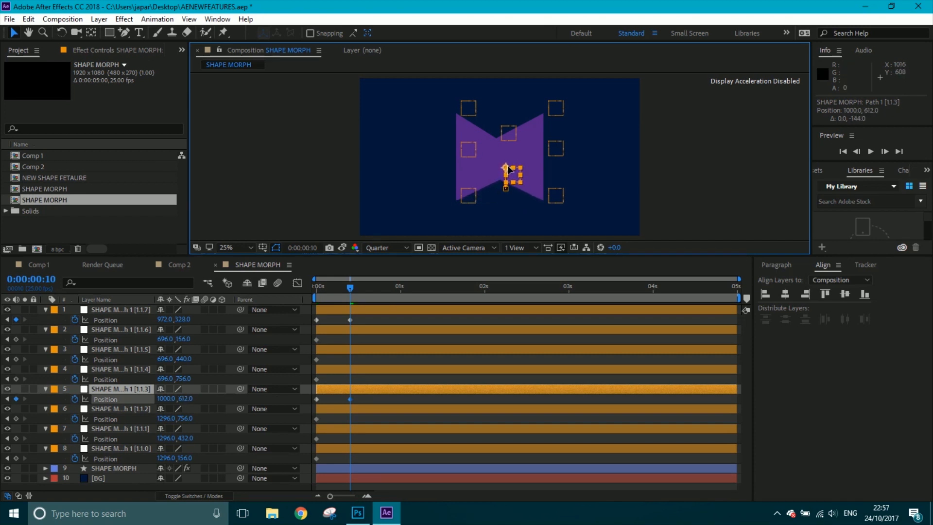
{"action": "left_click_drag", "start_coordinate": [506, 182], "coordinate": [507, 171]}
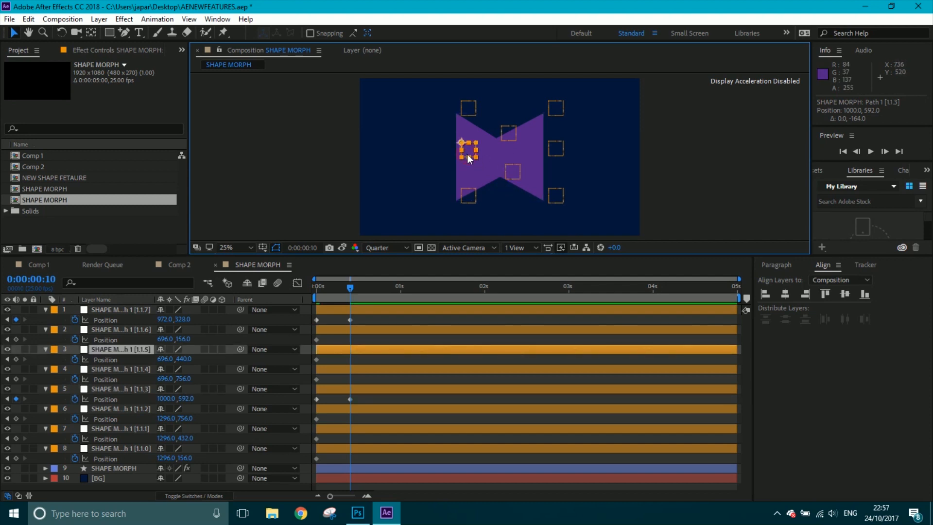
{"action": "left_click_drag", "start_coordinate": [468, 149], "coordinate": [452, 149]}
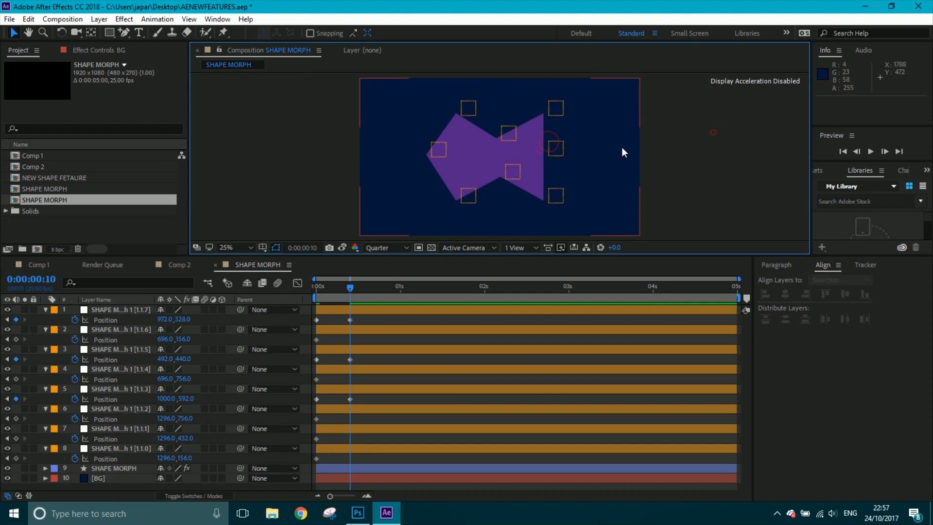
{"action": "left_click", "coordinate": [261, 248]}
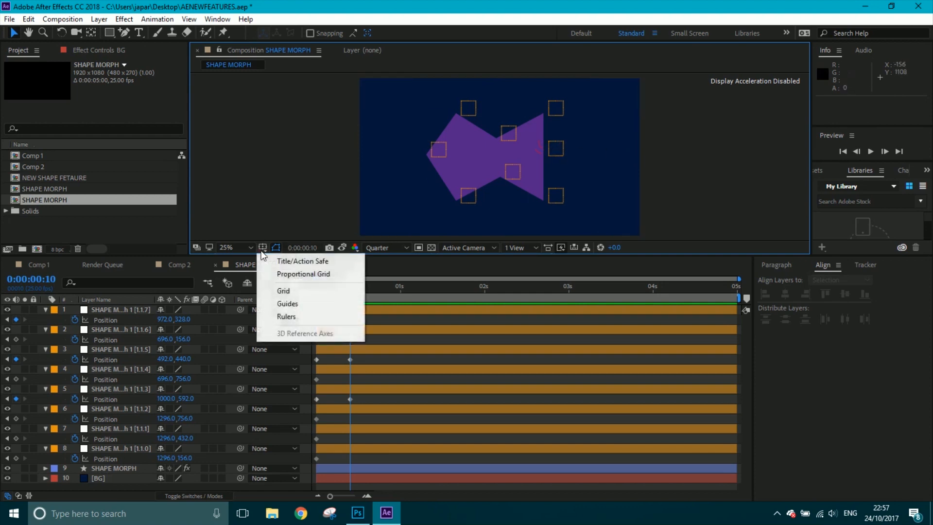
Show the grid, push the right-middle null outward and bring the top-right null inward.
{"action": "left_click", "coordinate": [283, 291]}
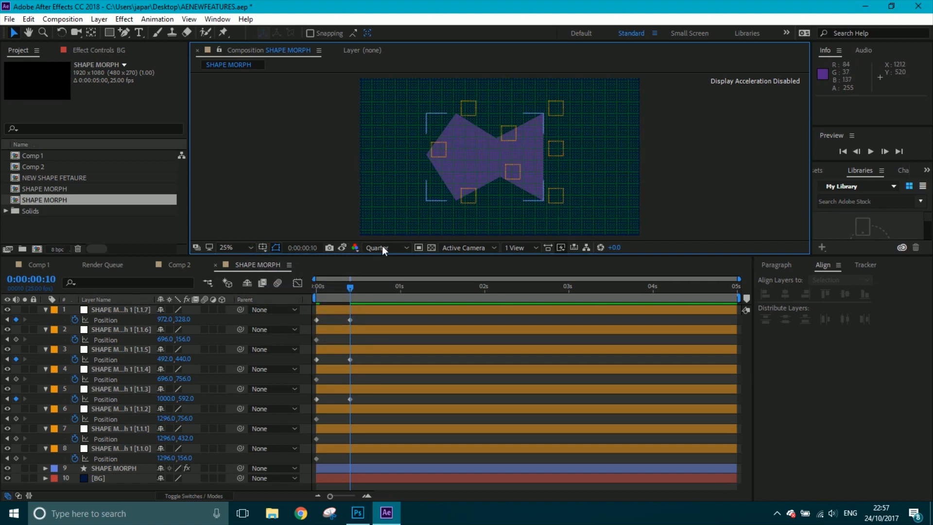
{"action": "left_click", "coordinate": [550, 146]}
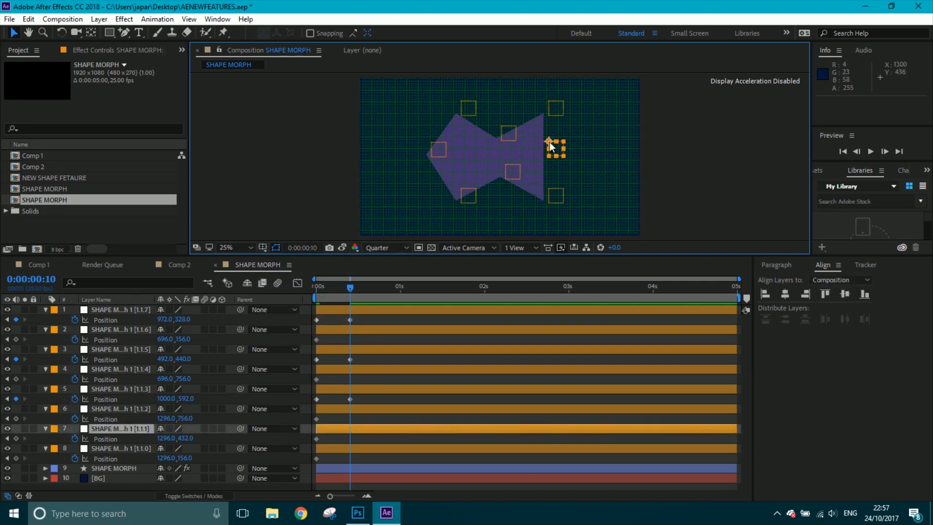
{"action": "left_click_drag", "start_coordinate": [551, 145], "coordinate": [580, 145]}
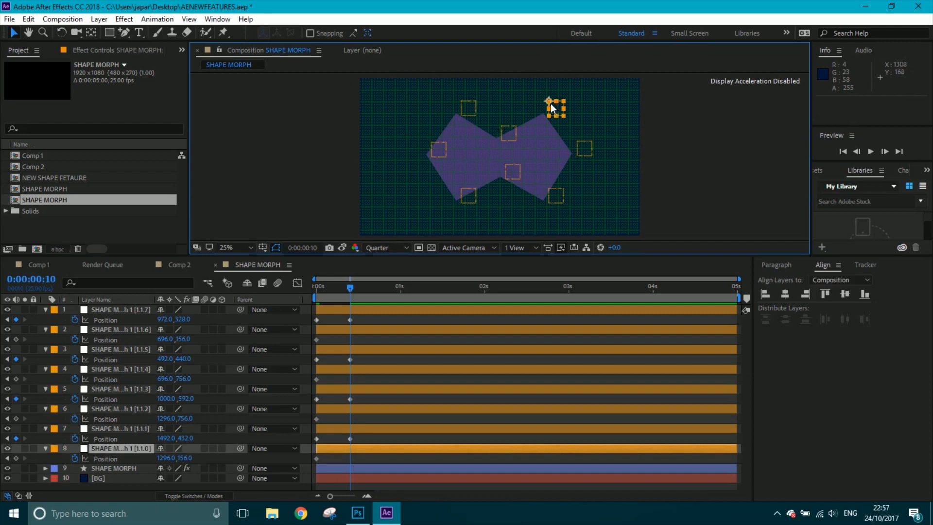
{"action": "left_click_drag", "start_coordinate": [548, 101], "coordinate": [548, 130]}
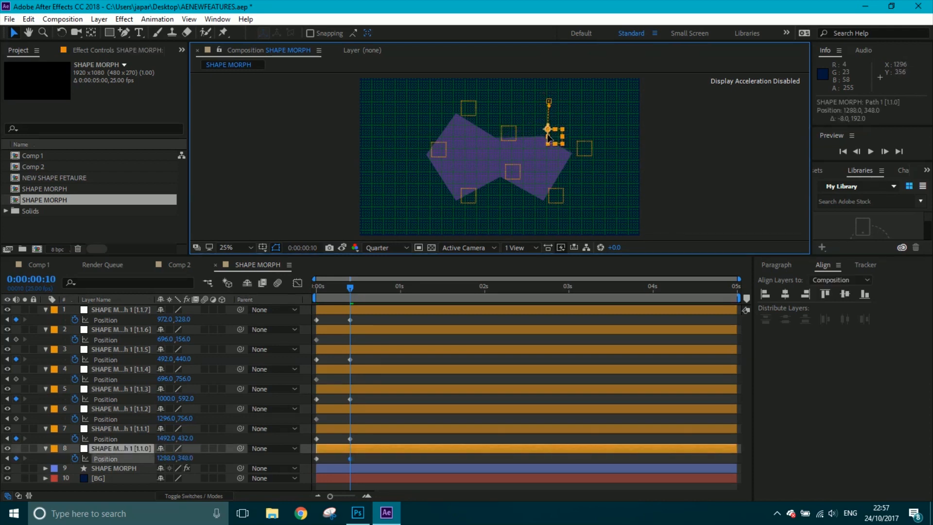
{"action": "left_click_drag", "start_coordinate": [547, 129], "coordinate": [543, 135]}
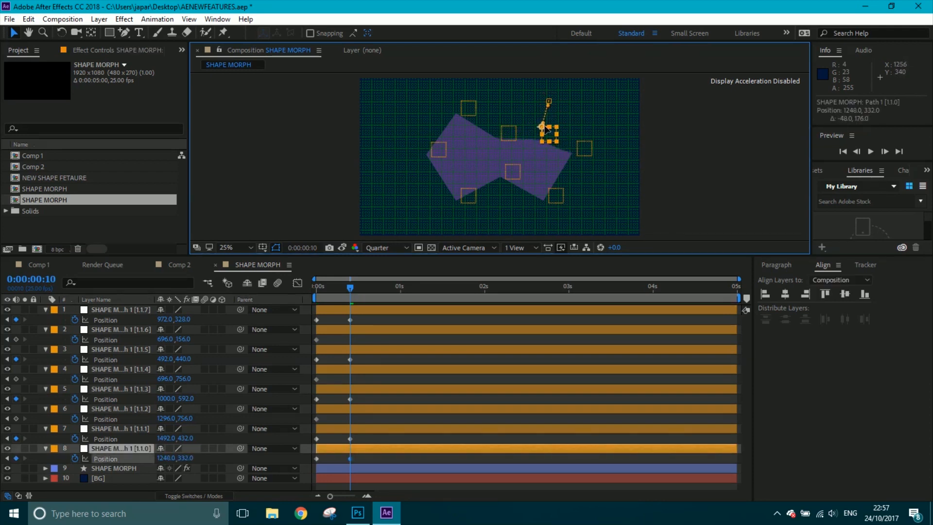
{"action": "left_click_drag", "start_coordinate": [546, 134], "coordinate": [547, 126]}
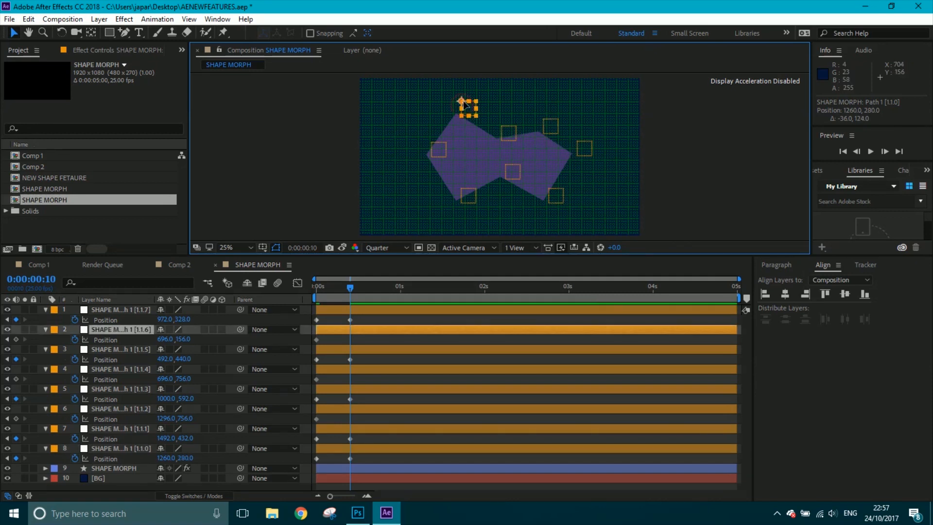
Move the top-left, bottom-left and bottom-right nulls inward to form the bow-tie.
{"action": "left_click_drag", "start_coordinate": [462, 101], "coordinate": [482, 125]}
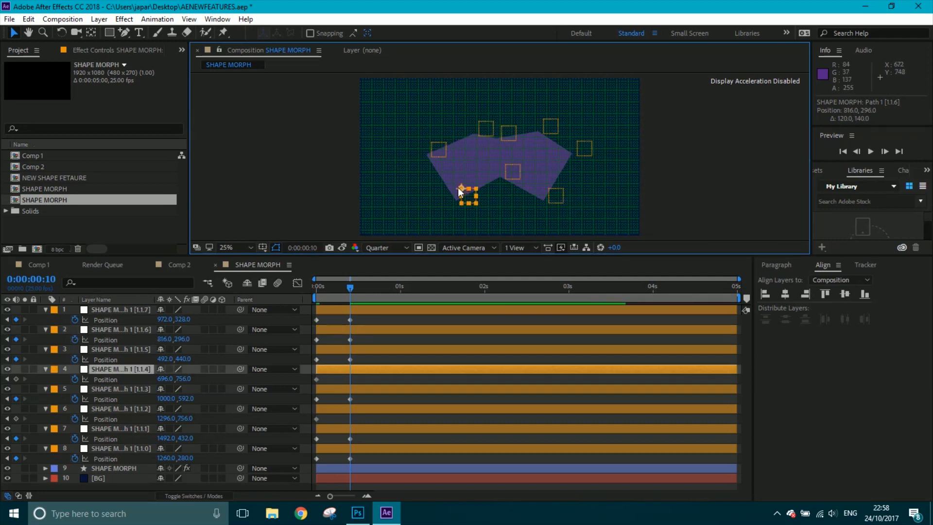
{"action": "left_click_drag", "start_coordinate": [468, 195], "coordinate": [481, 182]}
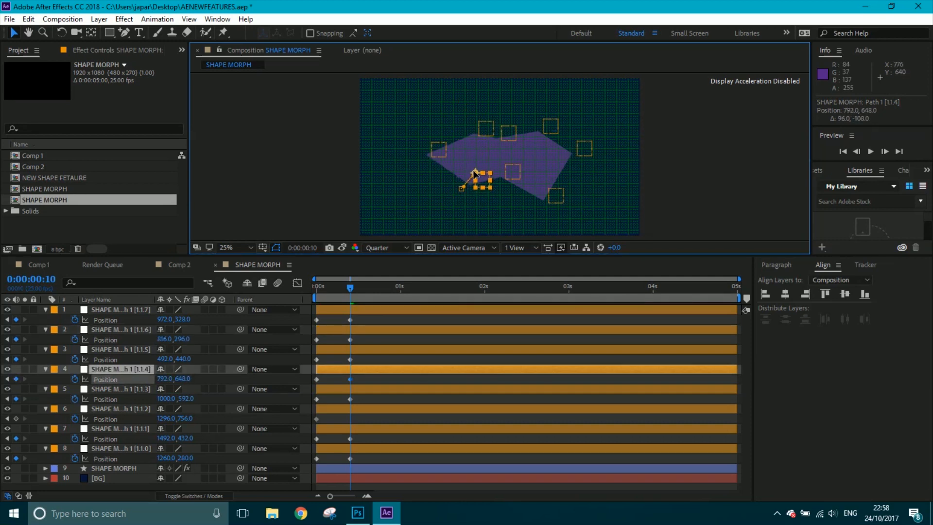
{"action": "left_click_drag", "start_coordinate": [473, 173], "coordinate": [547, 193]}
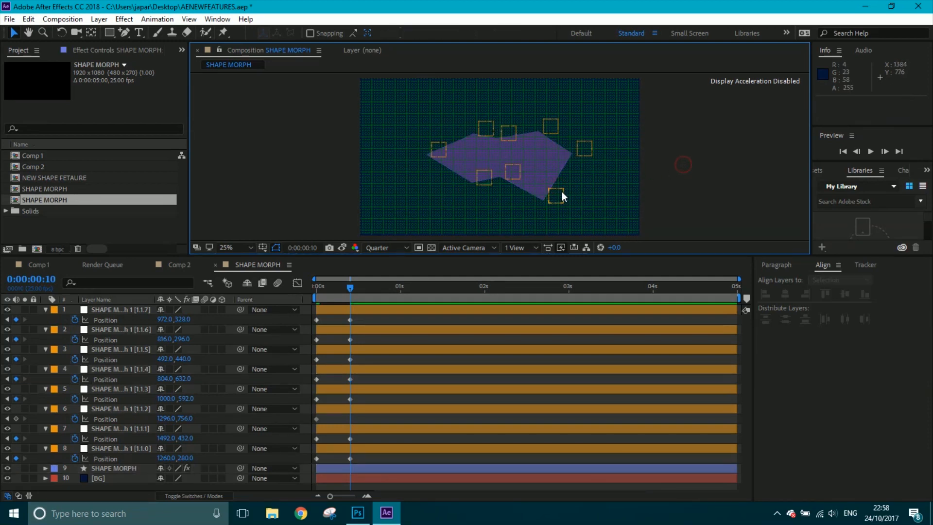
{"action": "left_click", "coordinate": [547, 189]}
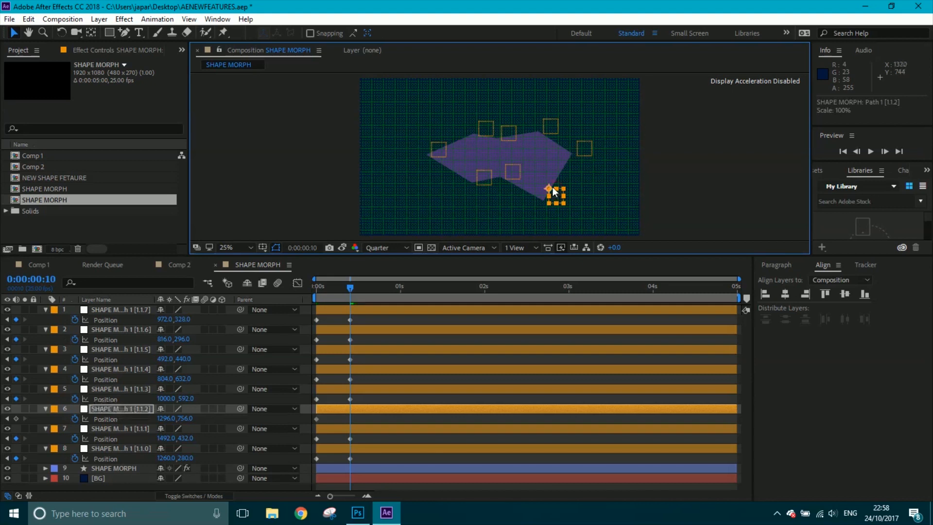
{"action": "left_click_drag", "start_coordinate": [550, 190], "coordinate": [547, 182]}
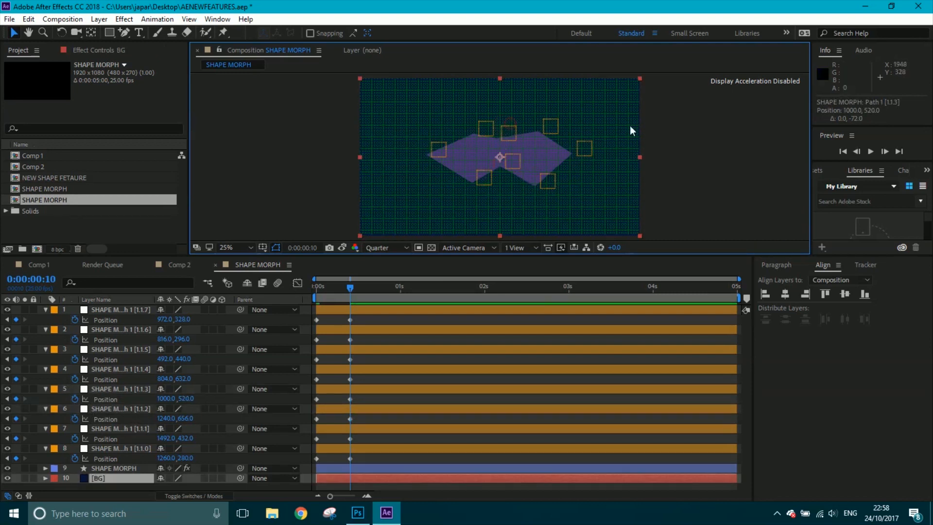
{"action": "mouse_move", "coordinate": [676, 135]}
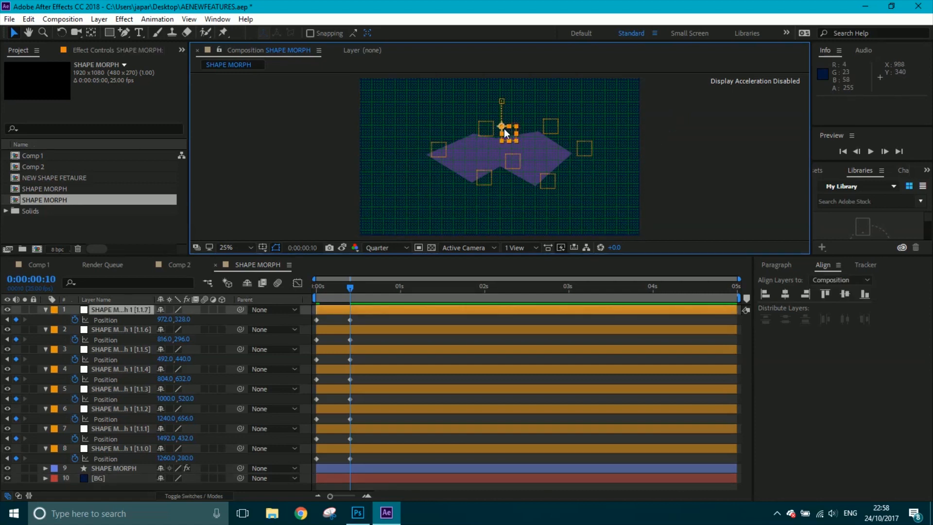
Fine-tune the upper points so the bow-tie's two diamonds are symmetrical.
{"action": "left_click_drag", "start_coordinate": [501, 126], "coordinate": [501, 132]}
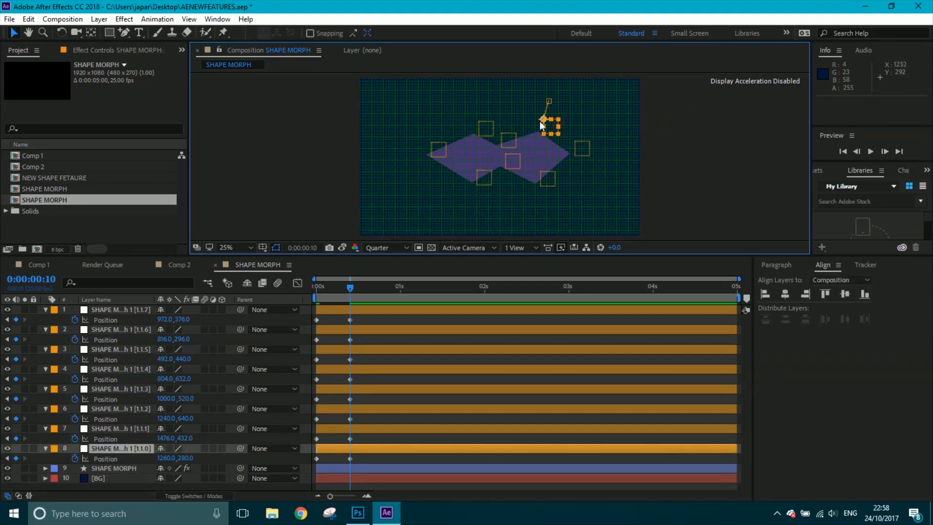
{"action": "left_click_drag", "start_coordinate": [549, 118], "coordinate": [549, 124]}
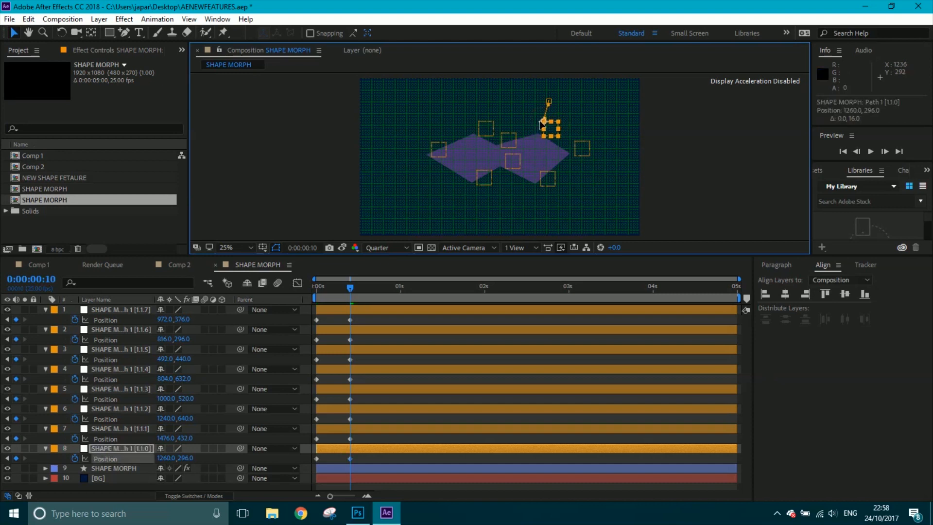
{"action": "left_click_drag", "start_coordinate": [550, 129], "coordinate": [543, 125]}
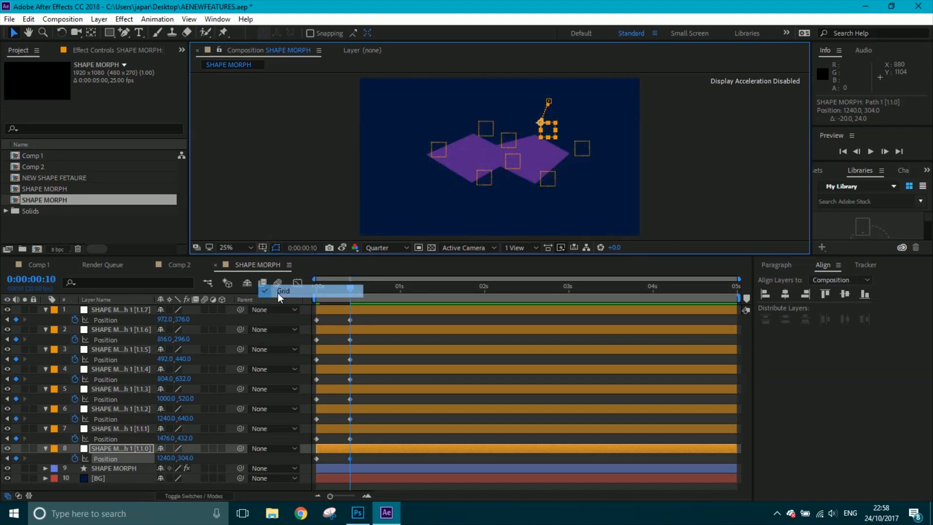
{"action": "left_click_drag", "start_coordinate": [348, 296], "coordinate": [316, 295]}
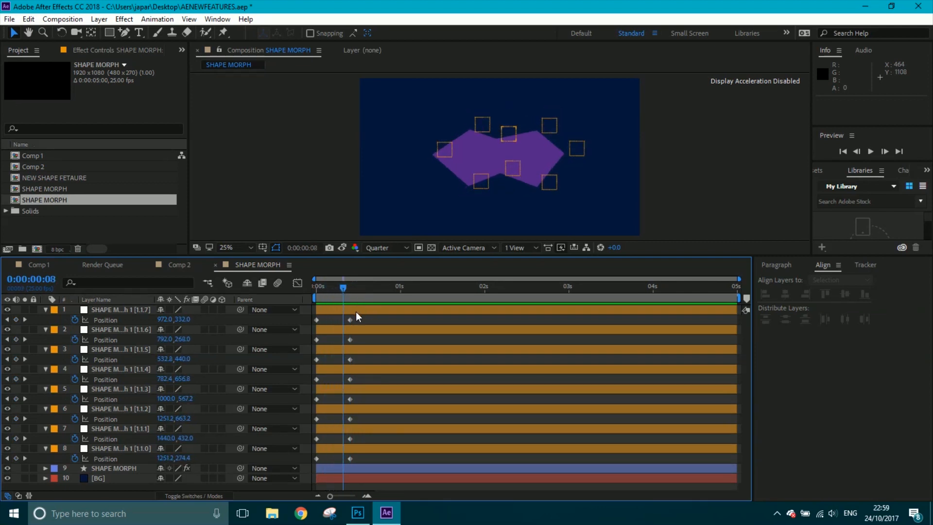
{"action": "mouse_move", "coordinate": [345, 290]}
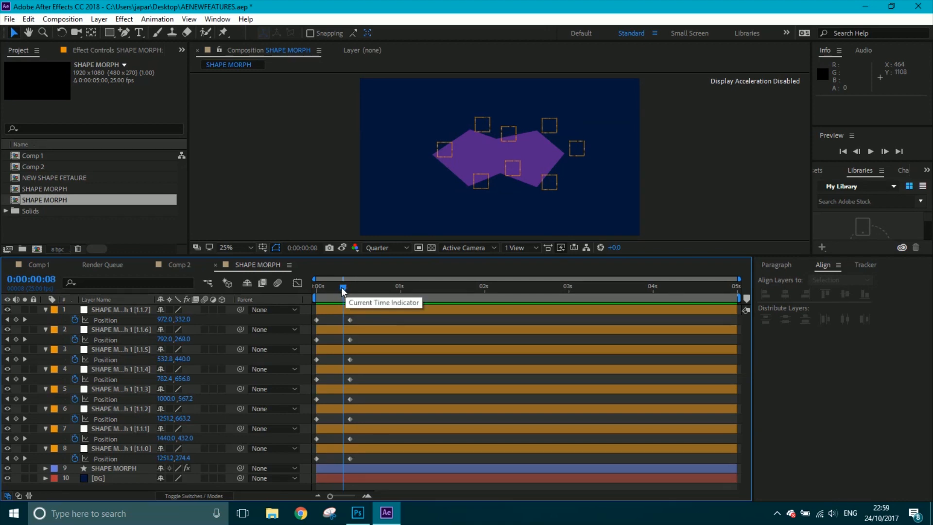
{"action": "left_click_drag", "start_coordinate": [343, 286], "coordinate": [315, 285]}
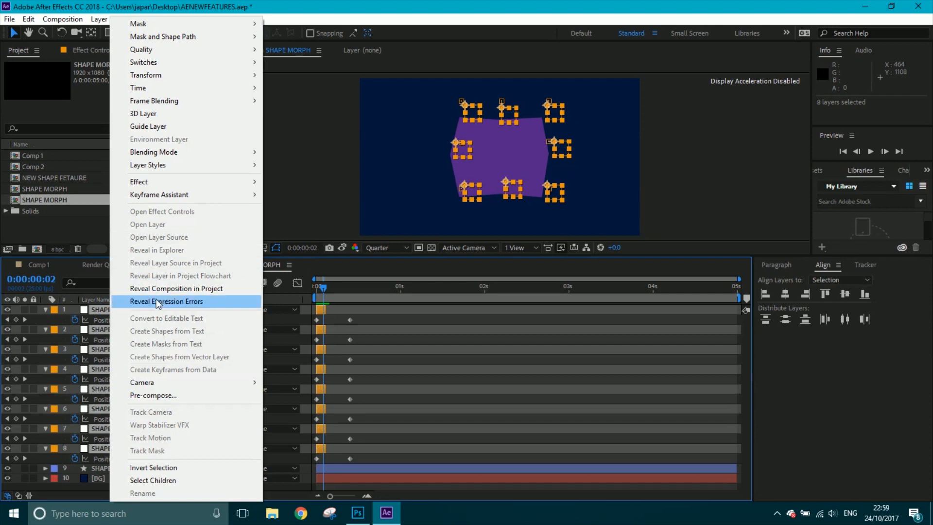
{"action": "mouse_move", "coordinate": [158, 194]}
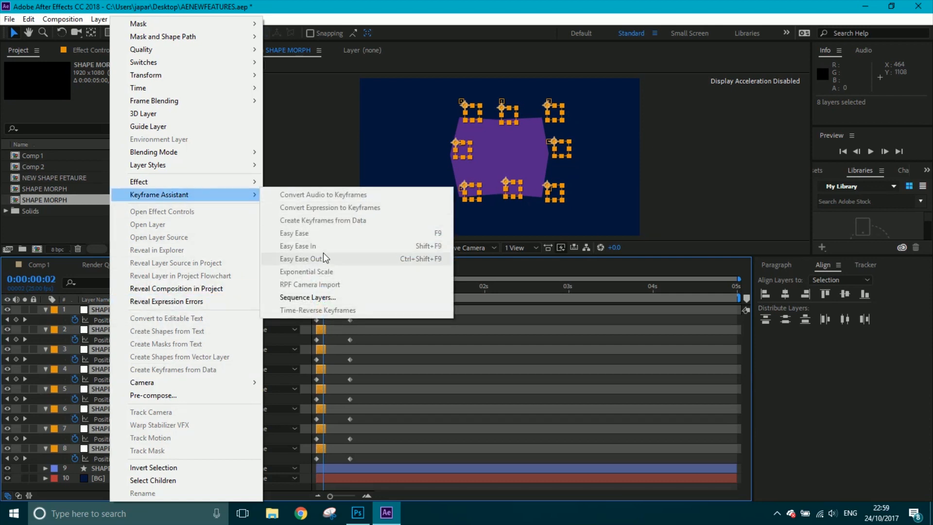
Sequence the eight point layers with Keyframe Assistant, Overlap off.
{"action": "left_click", "coordinate": [308, 298]}
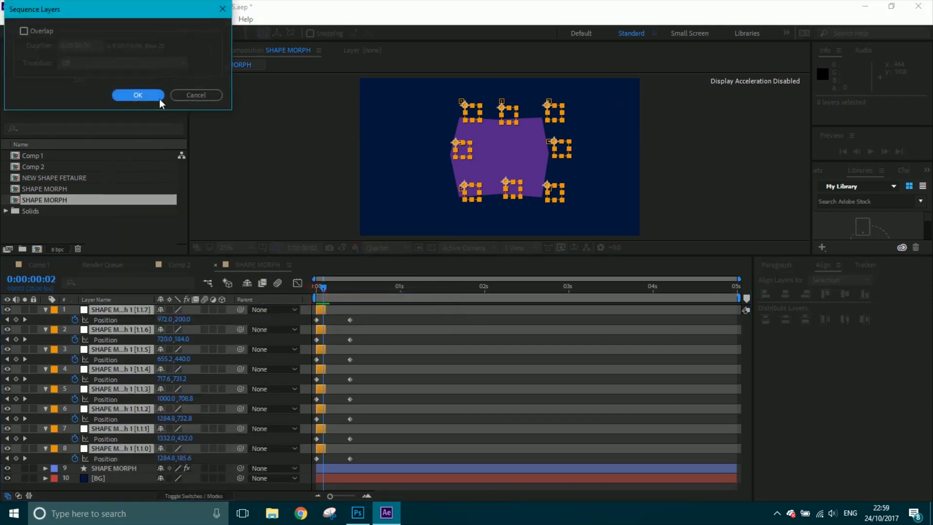
{"action": "left_click", "coordinate": [137, 94]}
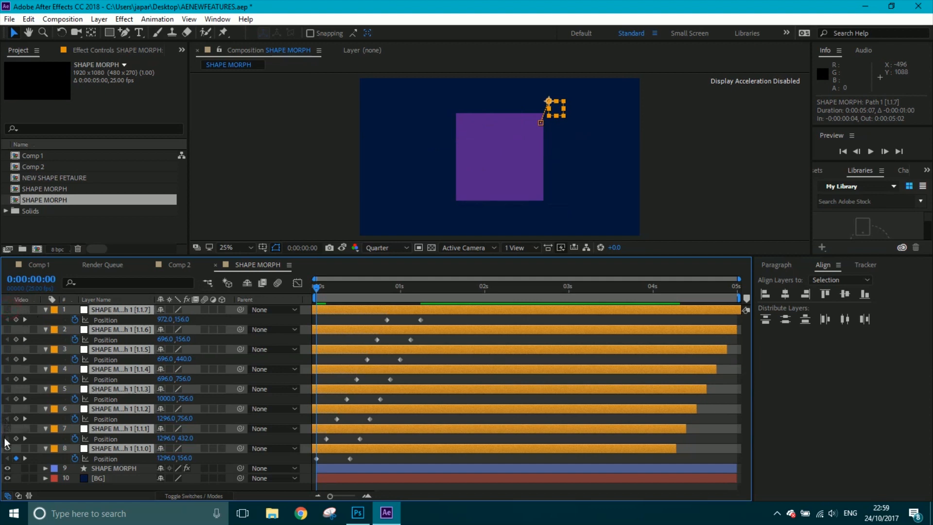
Preview the staggered morph, undo it and realign the keyframes near one second.
{"action": "left_click", "coordinate": [868, 151]}
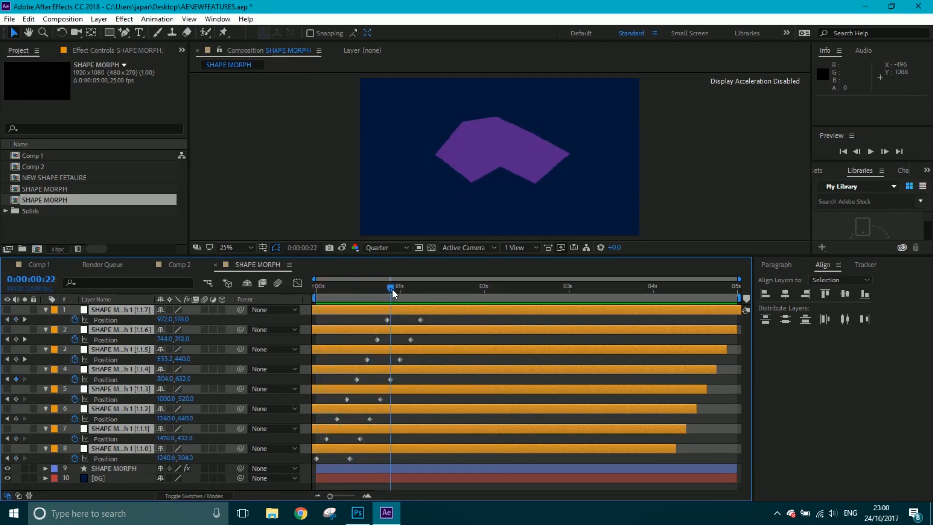
{"action": "left_click", "coordinate": [315, 280]}
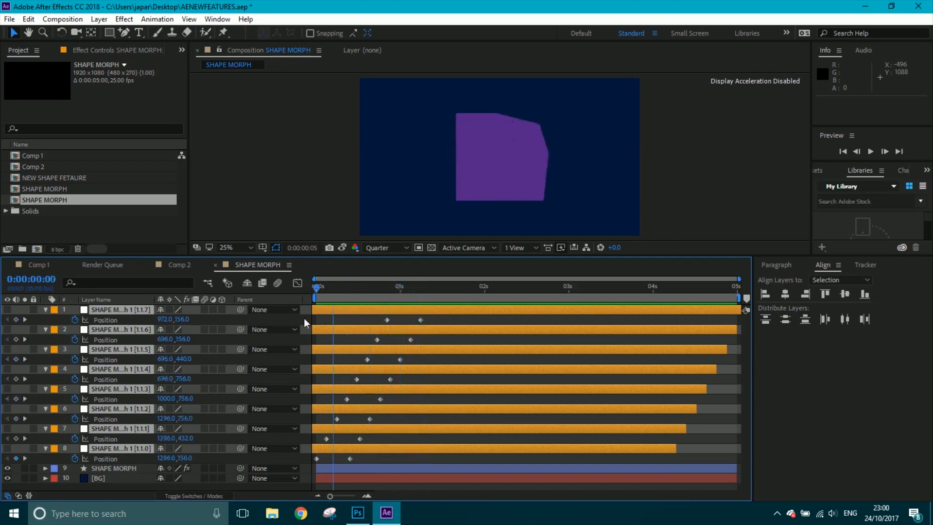
{"action": "key", "text": "space"}
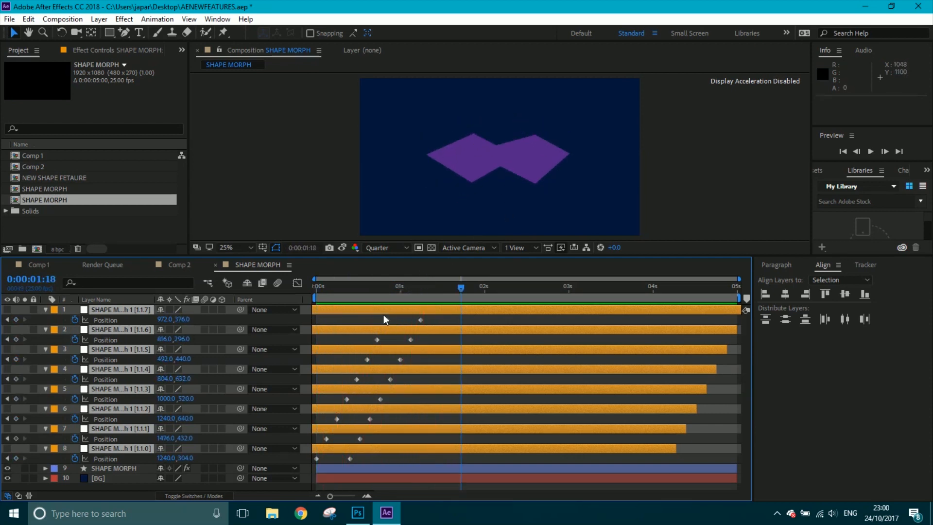
{"action": "left_click", "coordinate": [316, 280]}
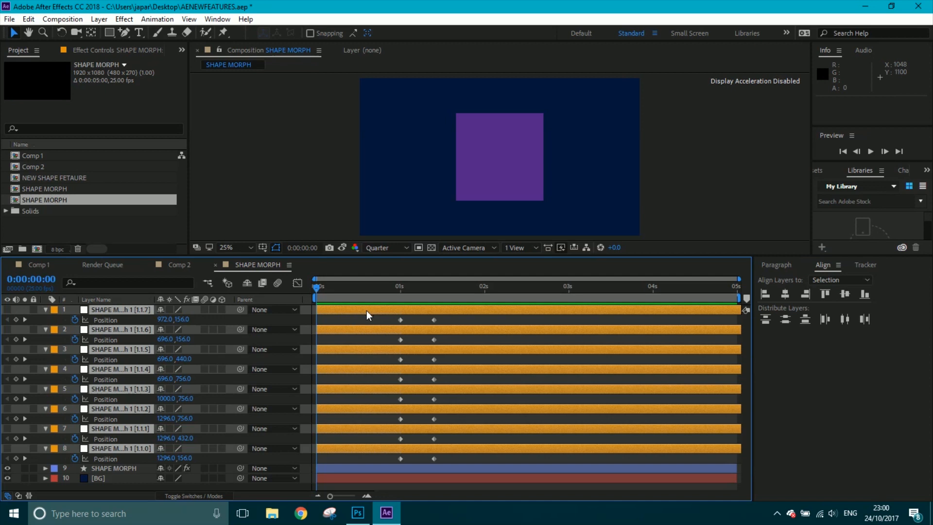
{"action": "left_click", "coordinate": [330, 278]}
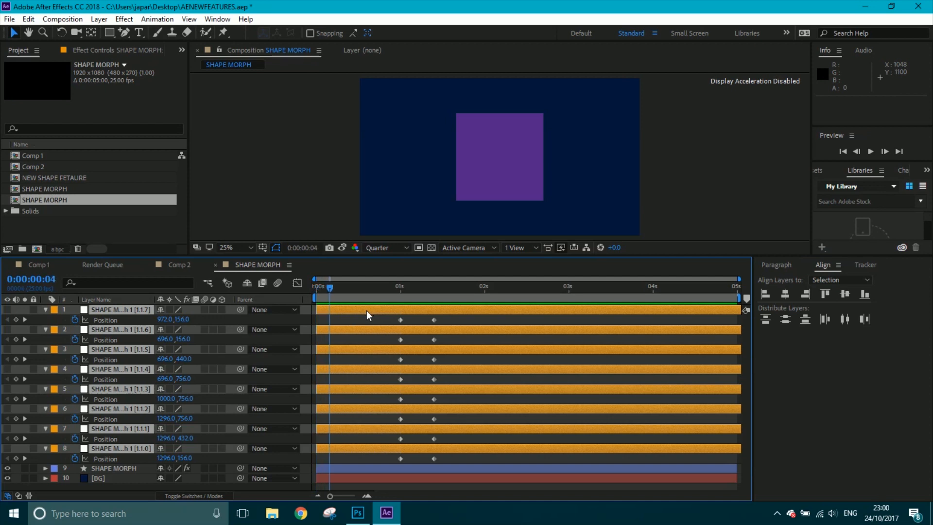
{"action": "left_click", "coordinate": [336, 286]}
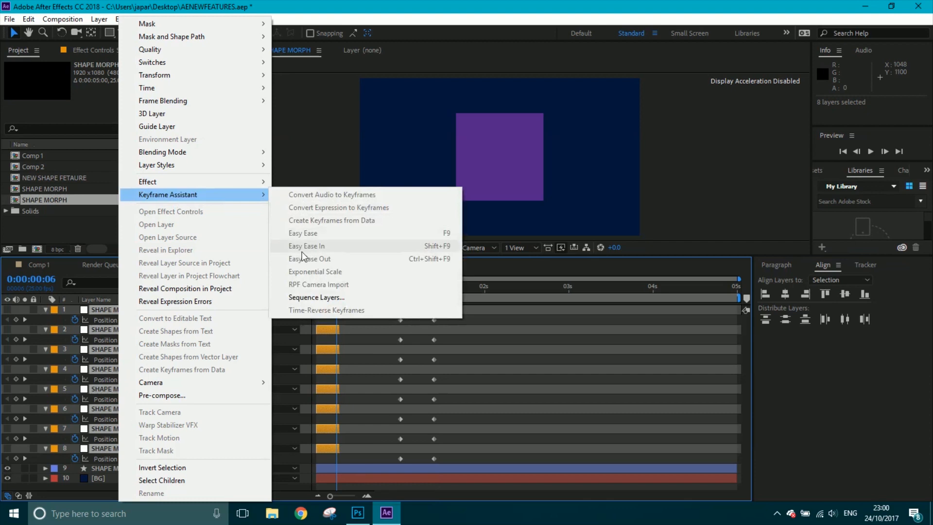
Sequence the trimmed point layers so their keyframes fall within the first half-second.
{"action": "left_click", "coordinate": [317, 297]}
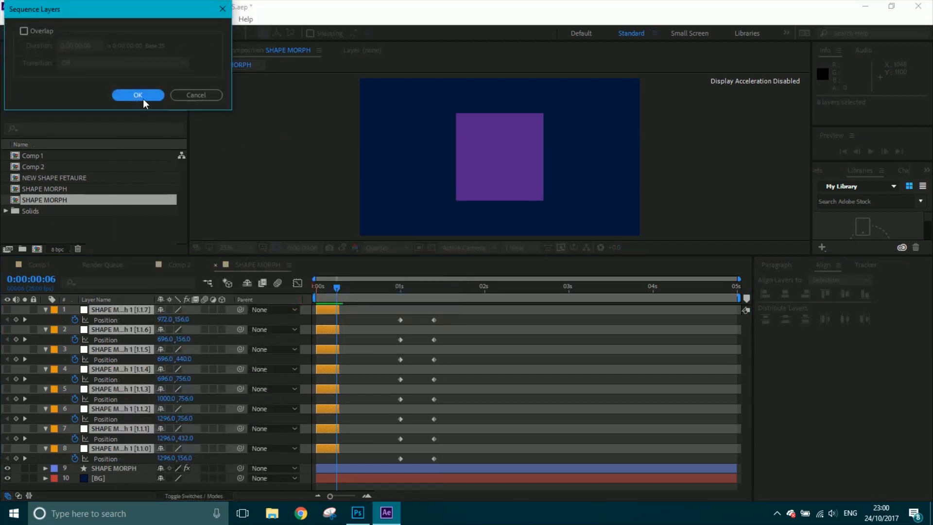
{"action": "left_click", "coordinate": [137, 95]}
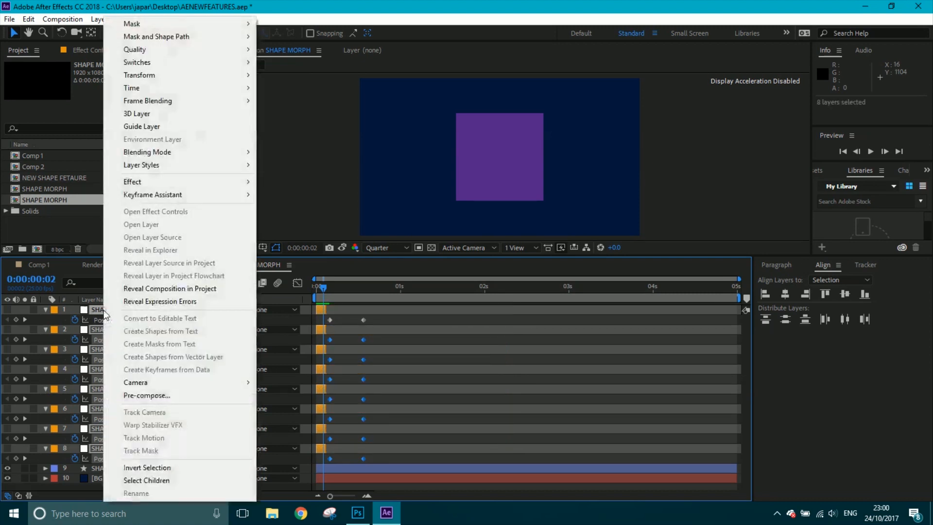
{"action": "mouse_move", "coordinate": [152, 194]}
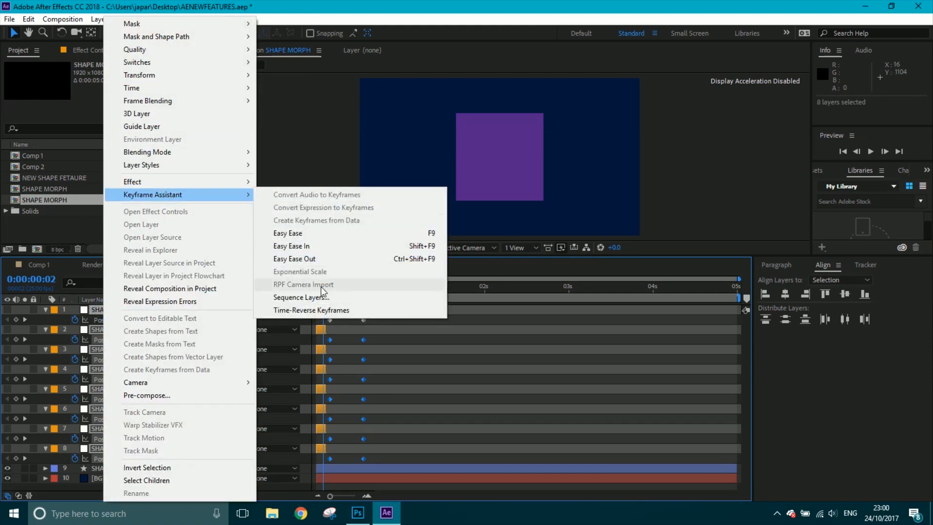
Sequence the eight trimmed null layers with overlap so their bow-tie keyframes cascade.
{"action": "left_click", "coordinate": [300, 297]}
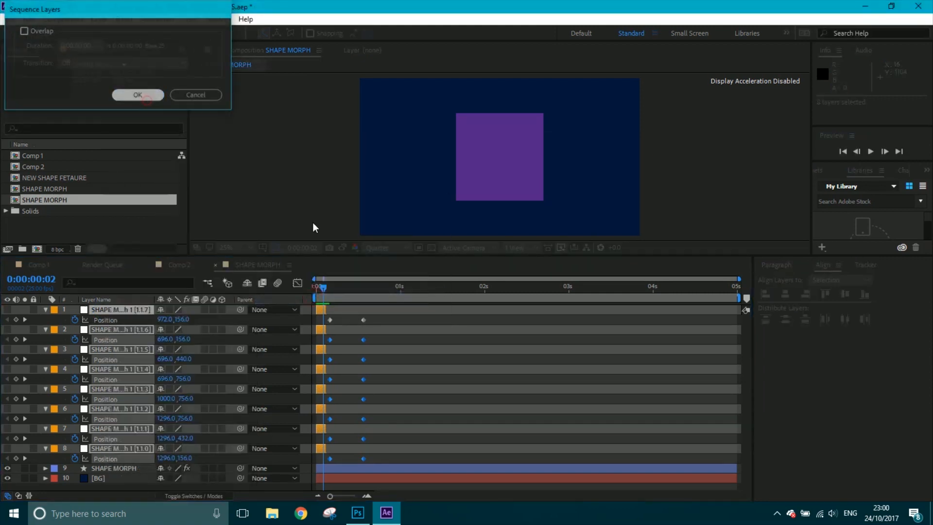
{"action": "left_click", "coordinate": [137, 95]}
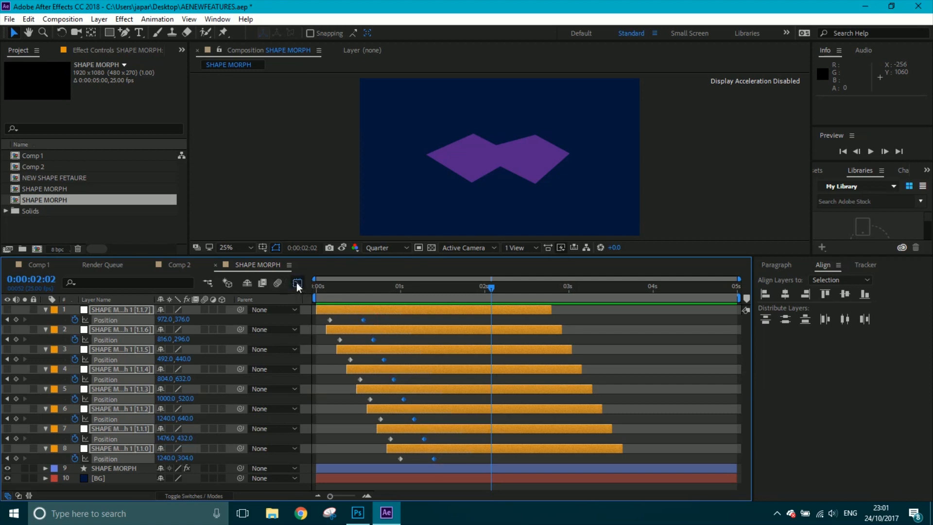
Display the nulls' position speed graph and scrub the first frames of the morph.
{"action": "left_click", "coordinate": [298, 284]}
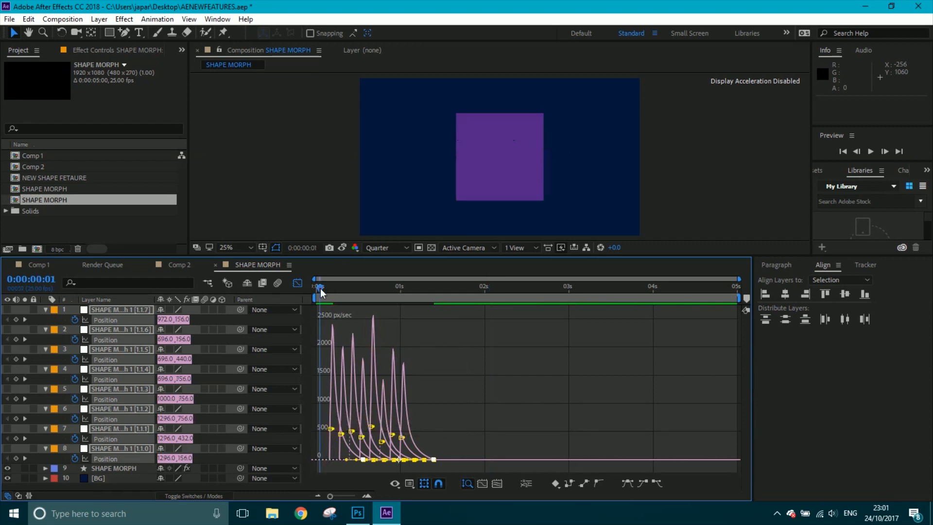
{"action": "left_click_drag", "start_coordinate": [319, 292], "coordinate": [336, 291]}
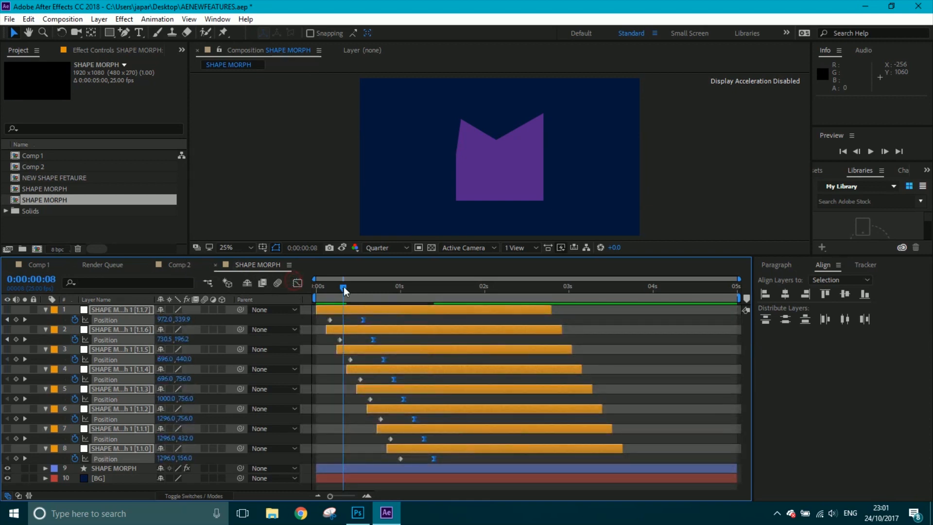
Scrub through the eased cascading morph to check the points settle into the bow tie.
{"action": "left_click_drag", "start_coordinate": [344, 291], "coordinate": [484, 290]}
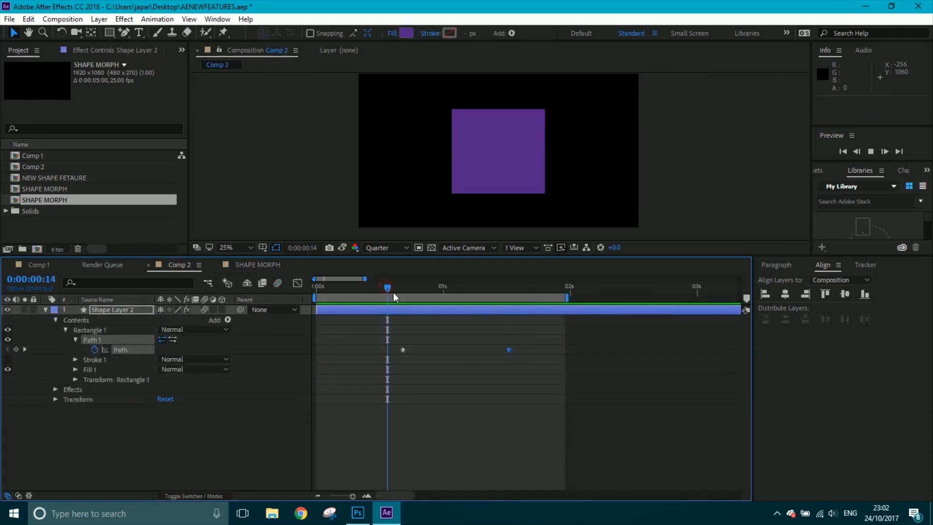
Scrub Comp 2's two-keyframe path animation on Shape Layer 2 before returning to SHAPE MORPH.
{"action": "left_click", "coordinate": [315, 285]}
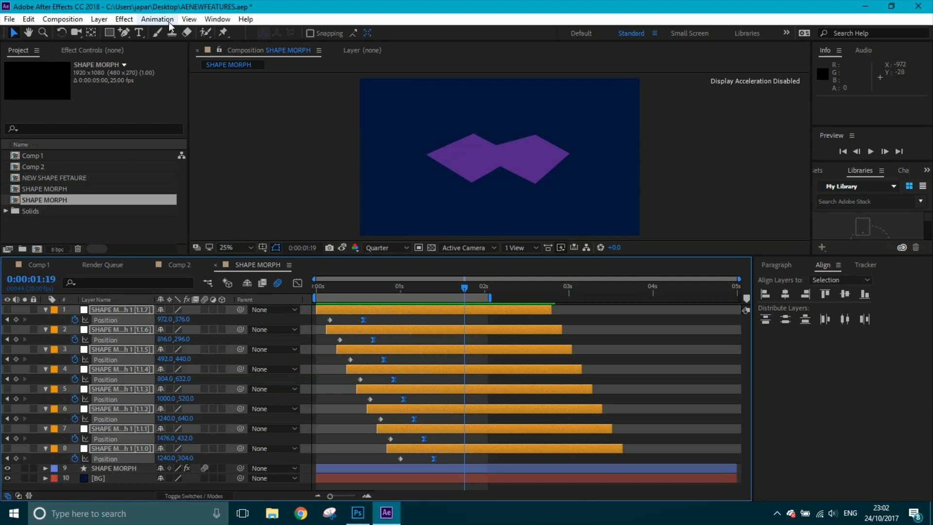
{"action": "left_click", "coordinate": [124, 20]}
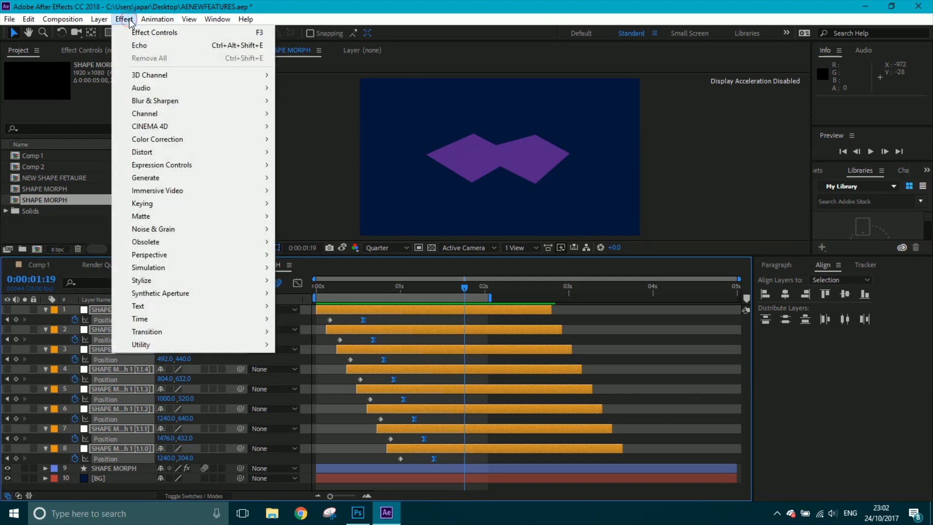
{"action": "mouse_move", "coordinate": [168, 191]}
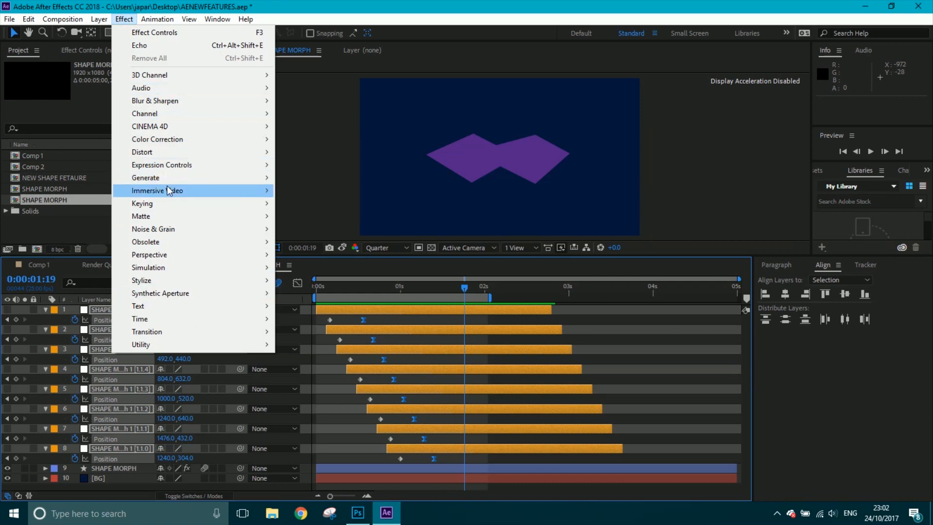
{"action": "mouse_move", "coordinate": [158, 191]}
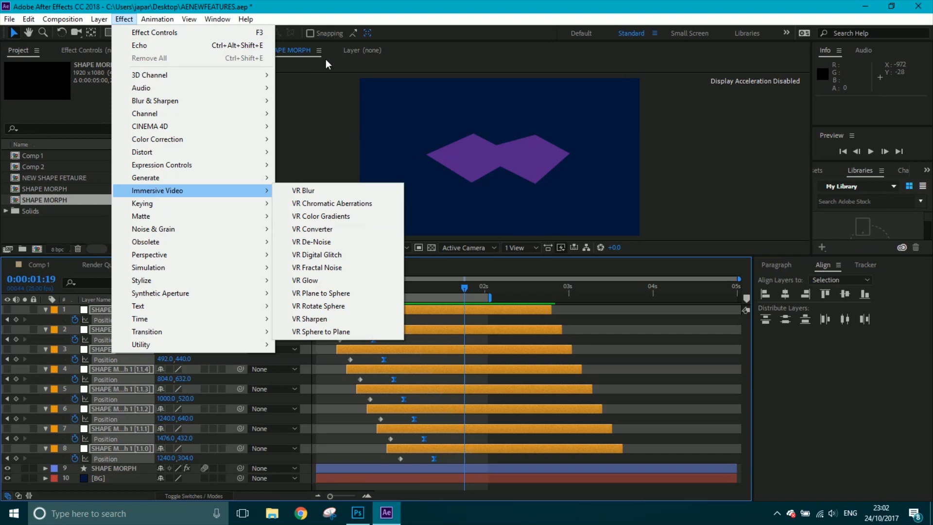
{"action": "mouse_move", "coordinate": [331, 203]}
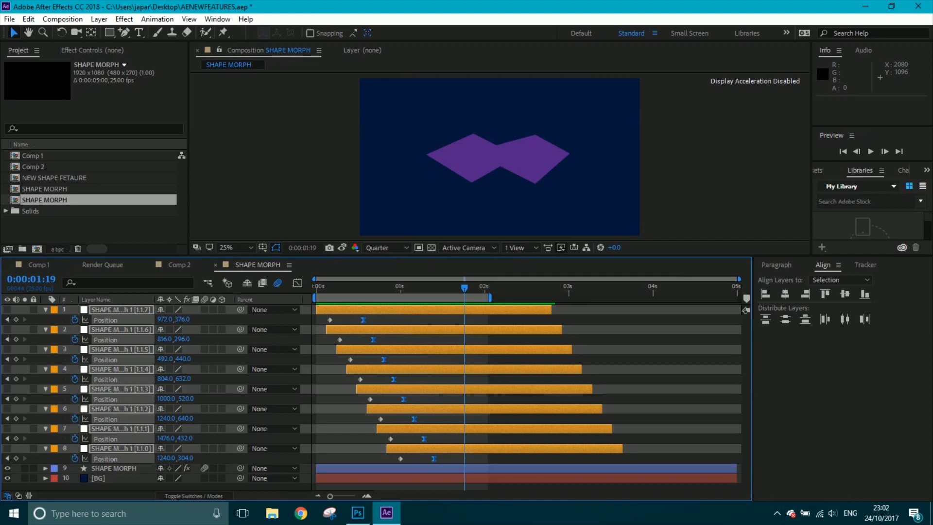
{"action": "mouse_move", "coordinate": [811, 466]}
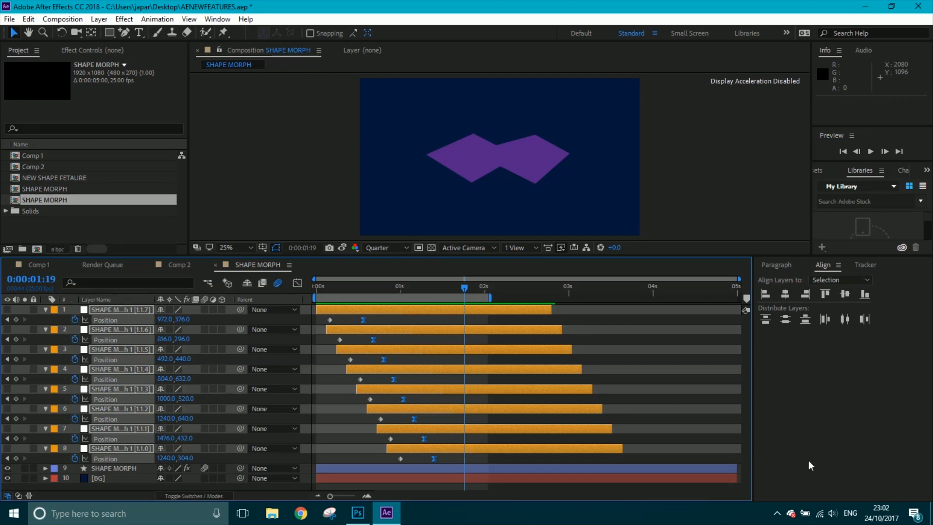